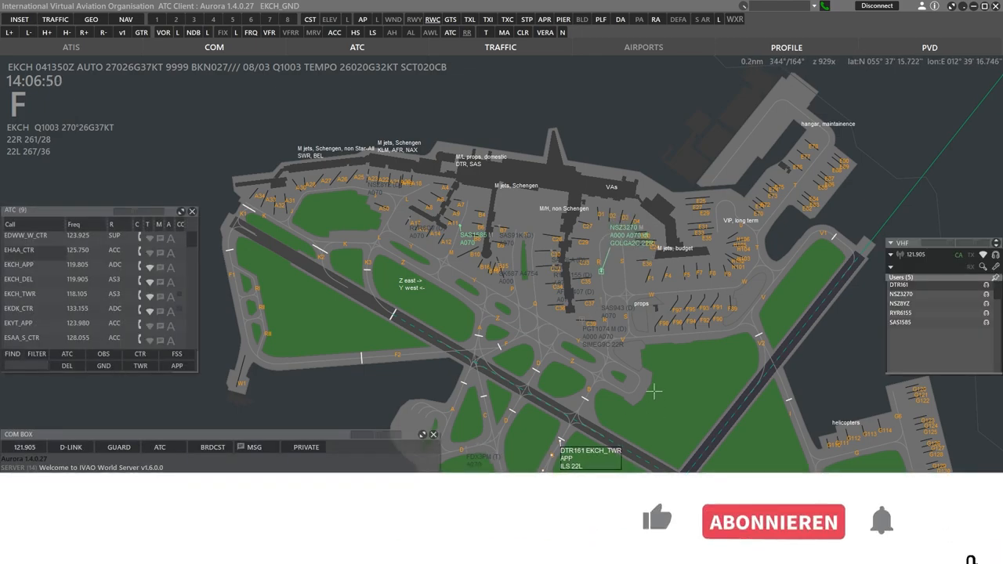
Open the Traffic Manager panel docked below the Copenhagen ground scope
{"action": "left_click", "coordinate": [772, 522]}
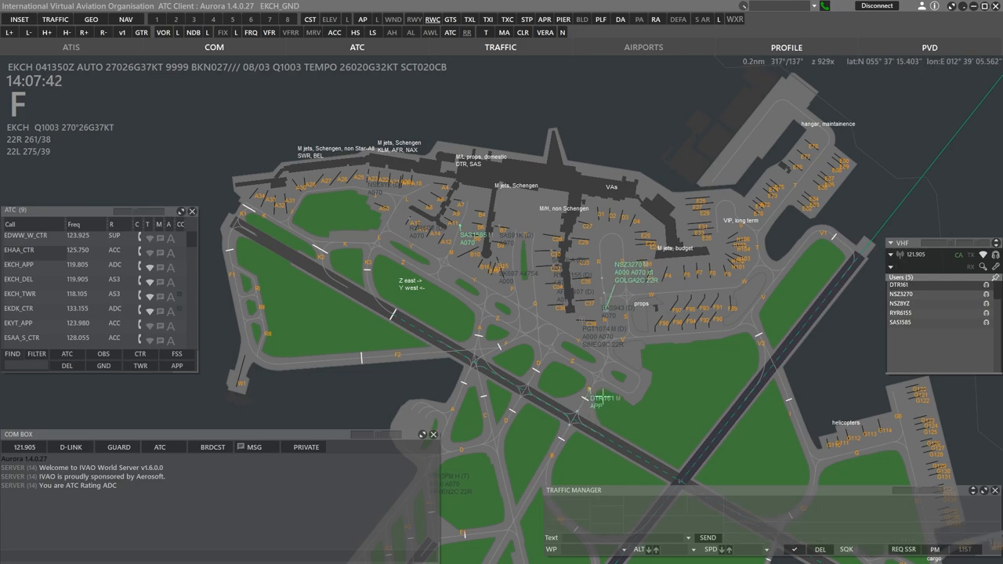
Select NSZ3270 on the ground radar to handle its taxi and tower handoff
{"action": "left_click", "coordinate": [603, 402]}
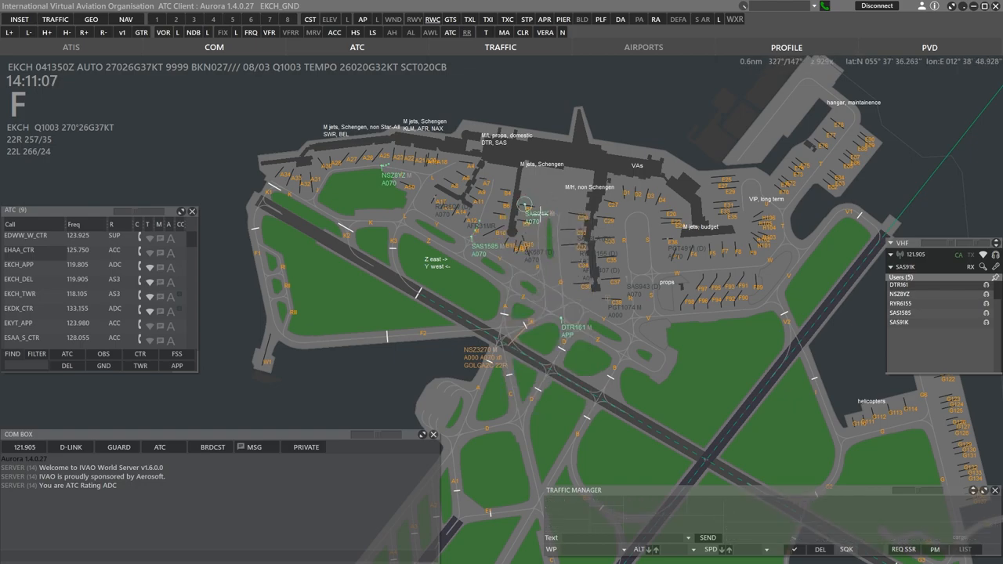
Expand the SAS1585 label and show its LEBL flight plan with NEXEN2C 22R
{"action": "left_click", "coordinate": [526, 206]}
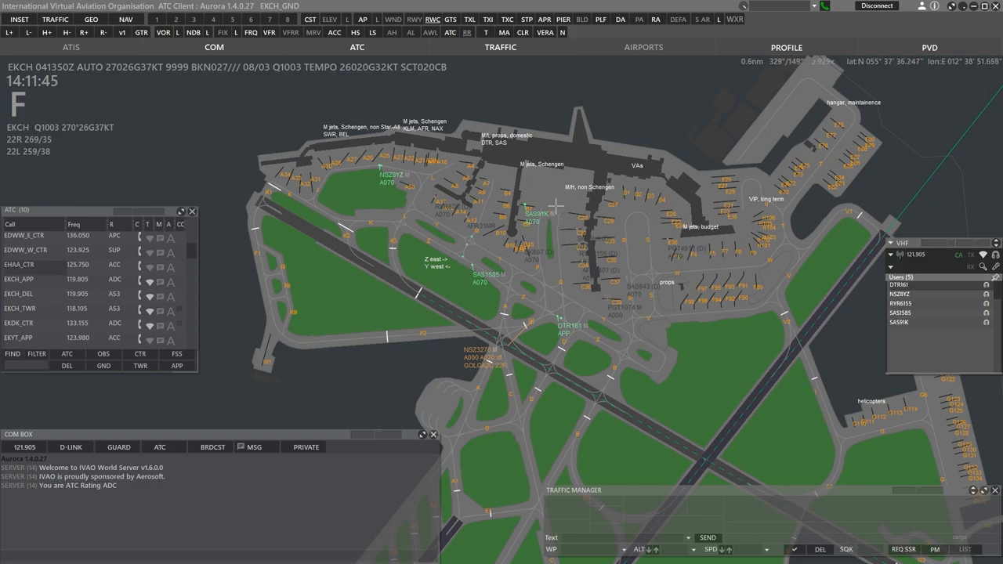
{"action": "left_click", "coordinate": [480, 273]}
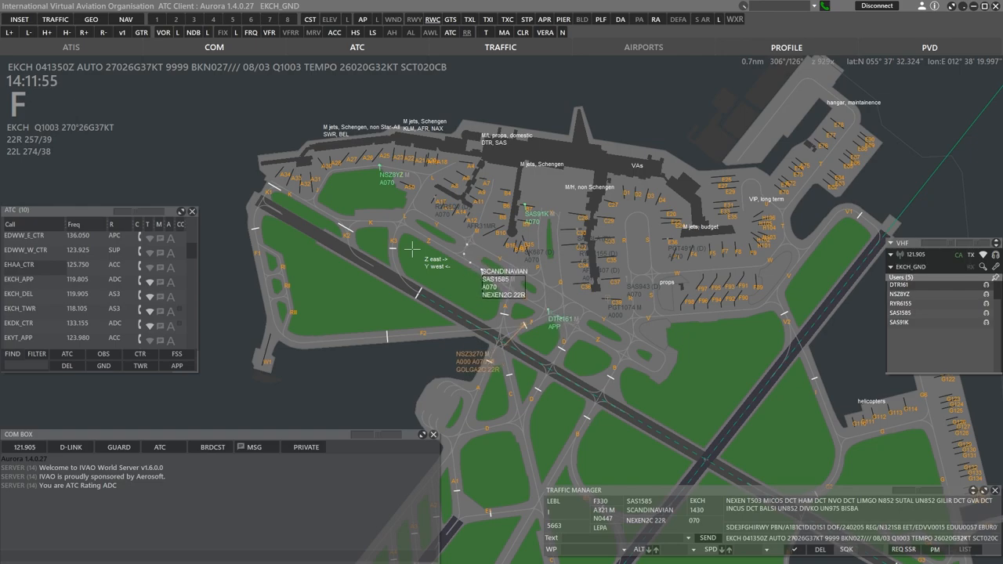
Open SAS1585's label menu to transfer it to tower
{"action": "right_click", "coordinate": [495, 279]}
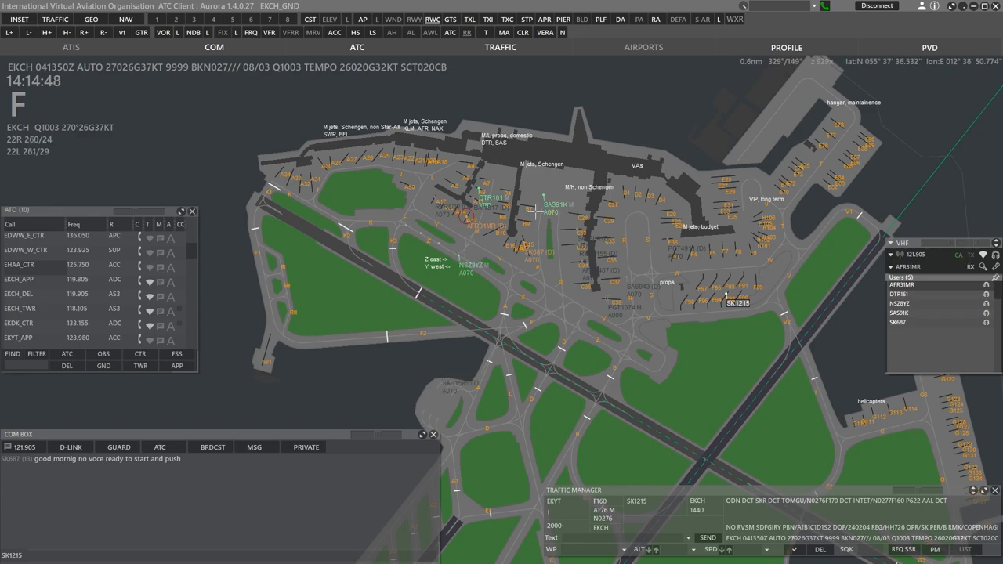
Open NSZ8YZ's label control options for transfer to tower
{"action": "right_click", "coordinate": [482, 227]}
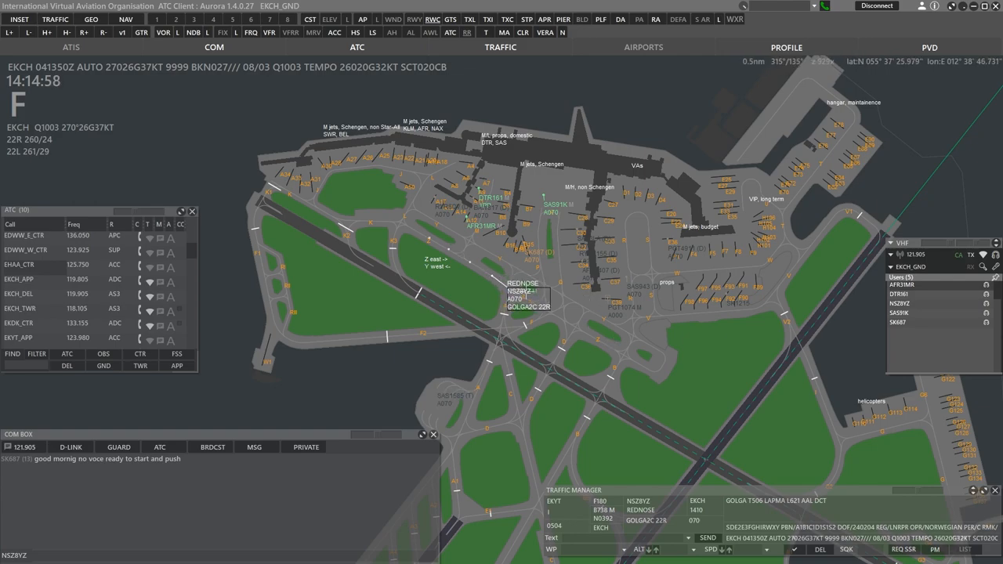
{"action": "right_click", "coordinate": [522, 292]}
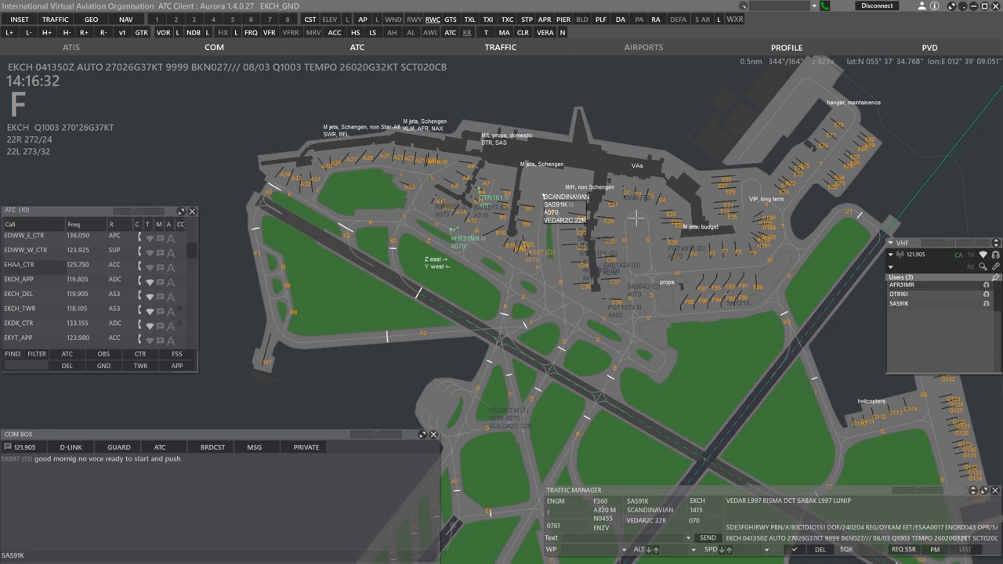
Select SK687 and open its control options to reply about crossing traffic
{"action": "left_click", "coordinate": [543, 194]}
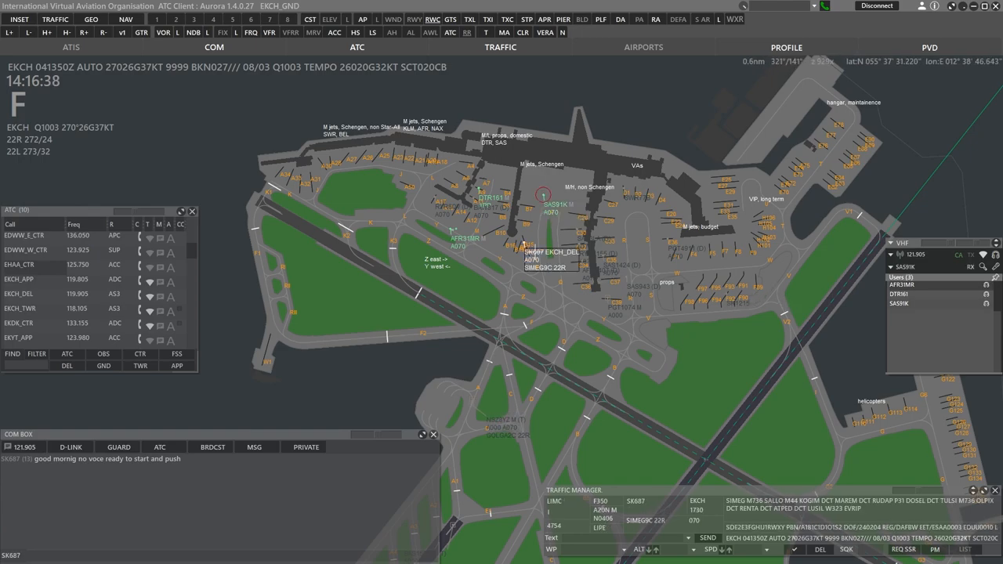
{"action": "right_click", "coordinate": [542, 194]}
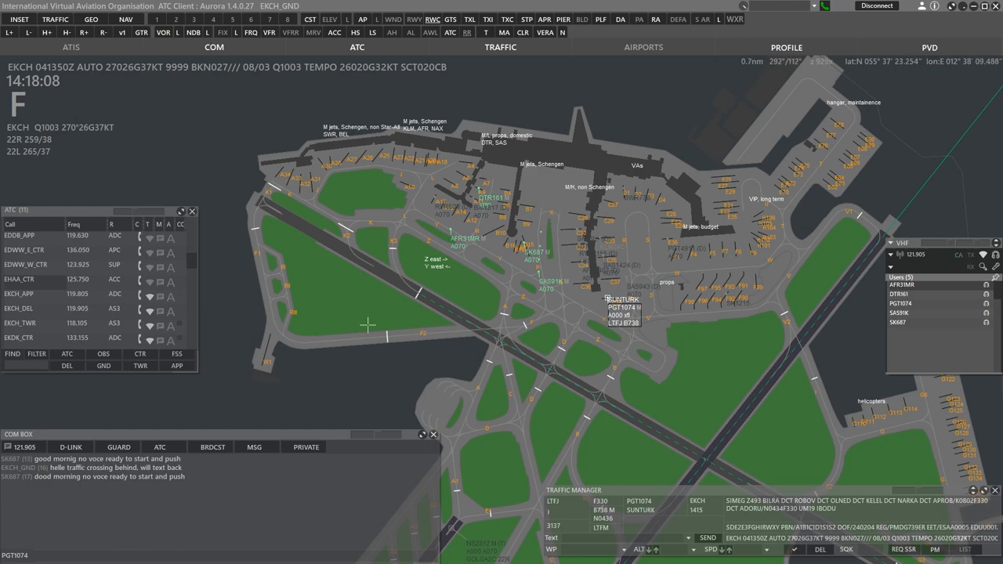
{"action": "mouse_move", "coordinate": [460, 275]}
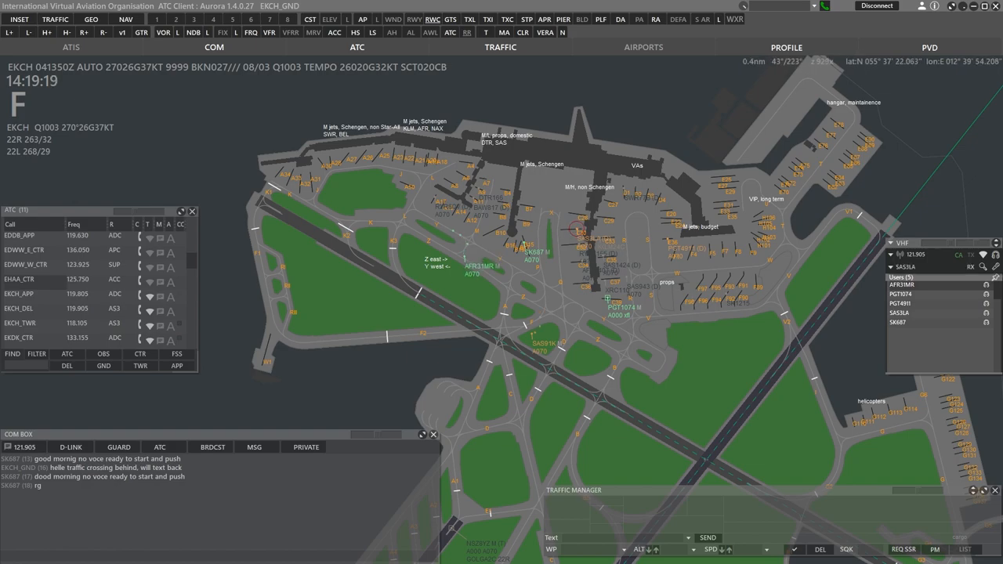
Select SAS3LA to show its EVYT flight plan with SIMEG3C 22R departure
{"action": "left_click", "coordinate": [578, 228]}
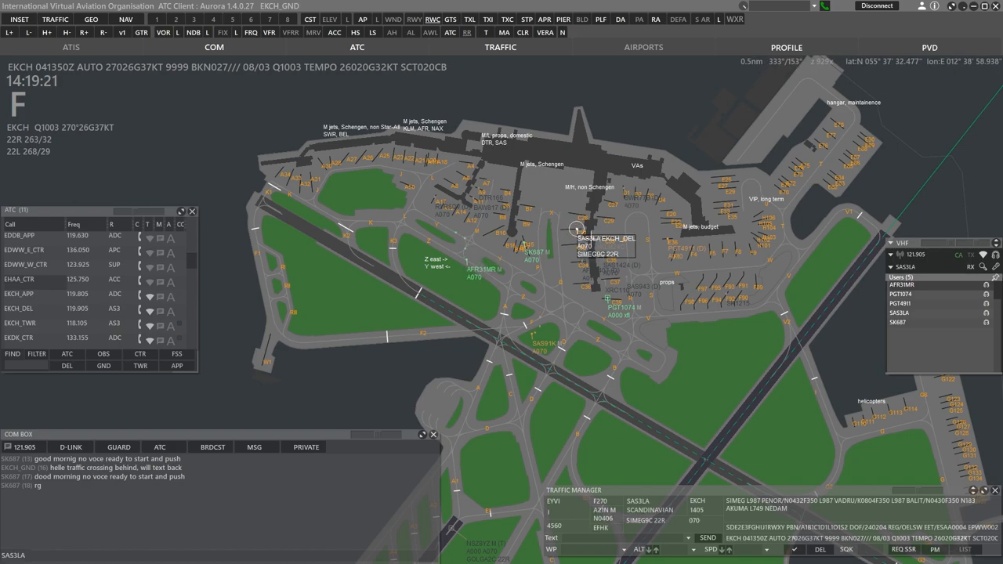
{"action": "mouse_move", "coordinate": [687, 194]}
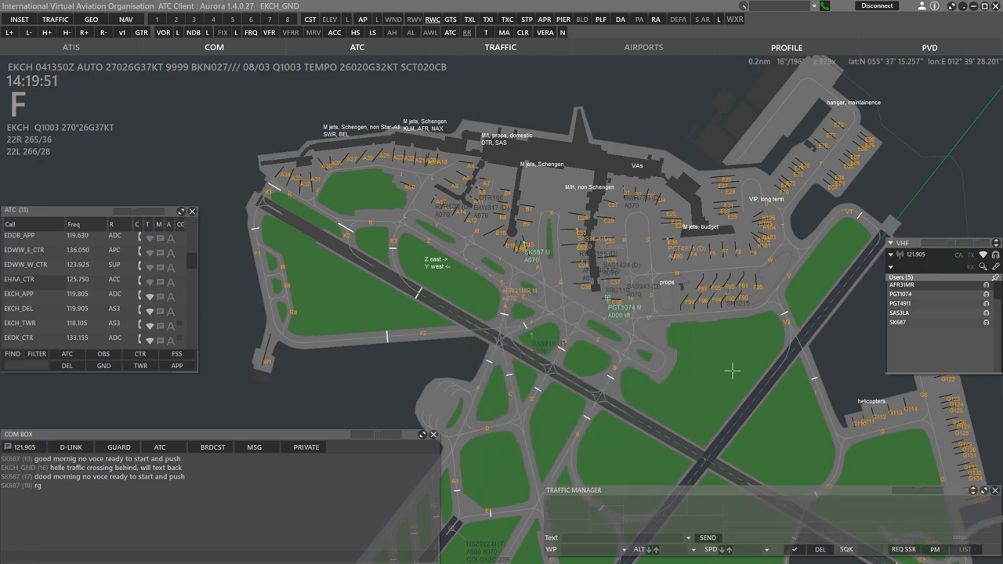
Select SK1215 to show its EKYT AT76 flight plan at F160
{"action": "left_click", "coordinate": [737, 303]}
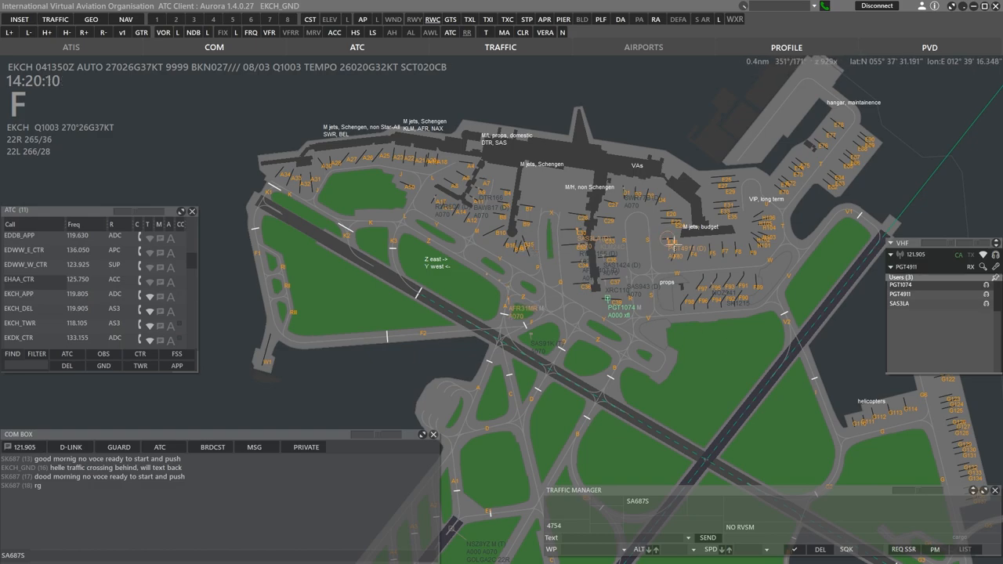
{"action": "left_click", "coordinate": [667, 237]}
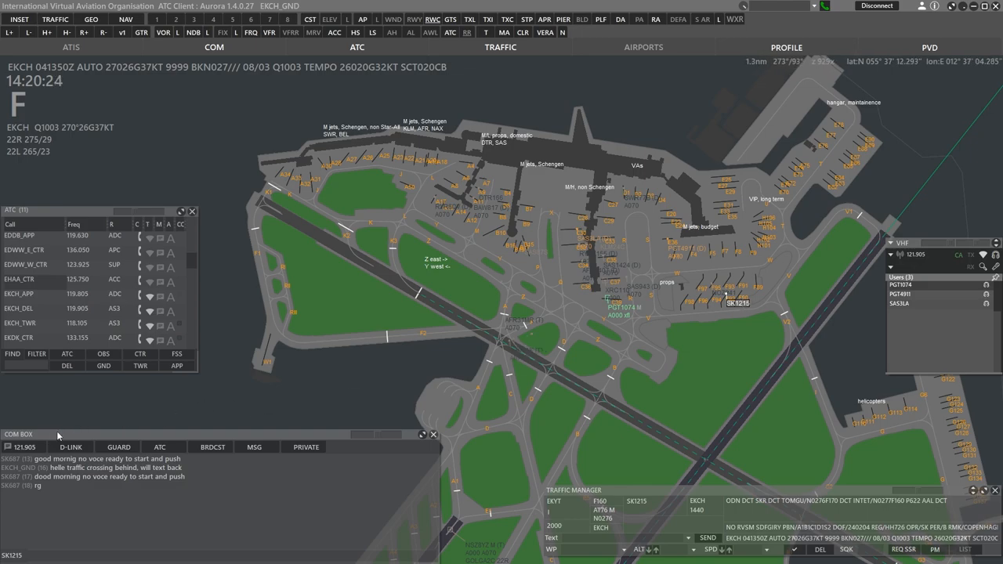
Open the action menu on SK1215's label
{"action": "right_click", "coordinate": [532, 252]}
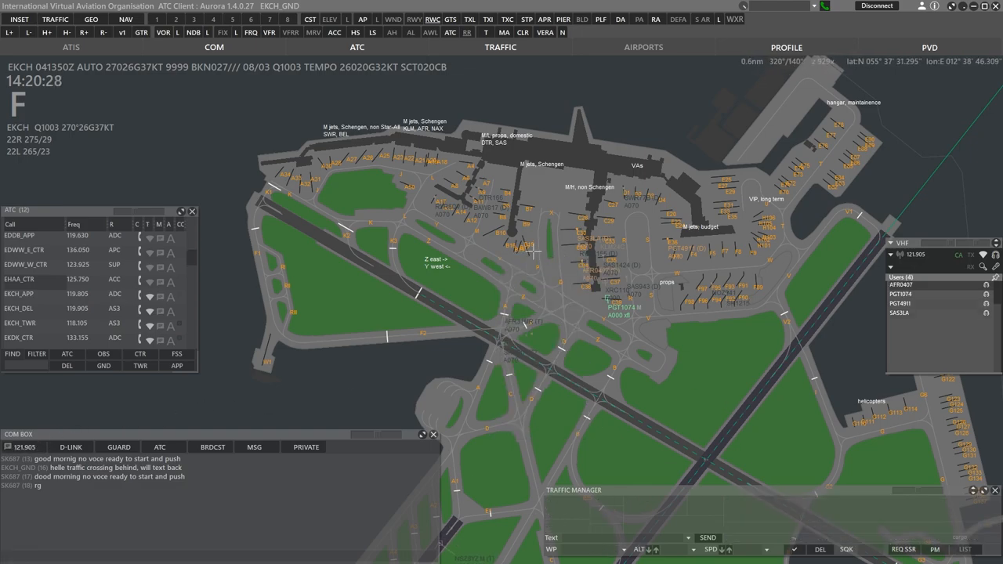
{"action": "mouse_move", "coordinate": [768, 396]}
{"action": "type", "text": "SAS943"}
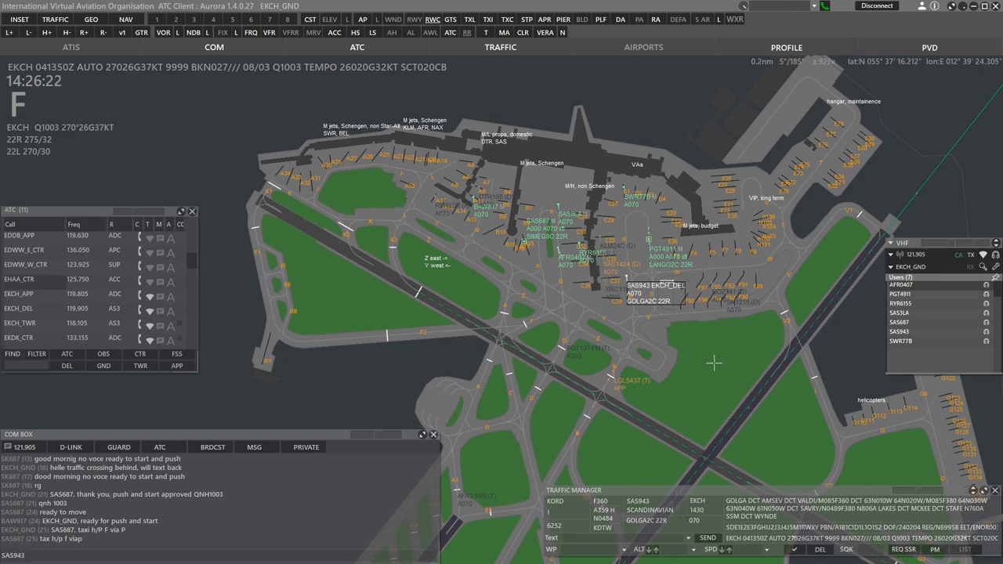
Open the action menu on SAS943's label
{"action": "right_click", "coordinate": [662, 285]}
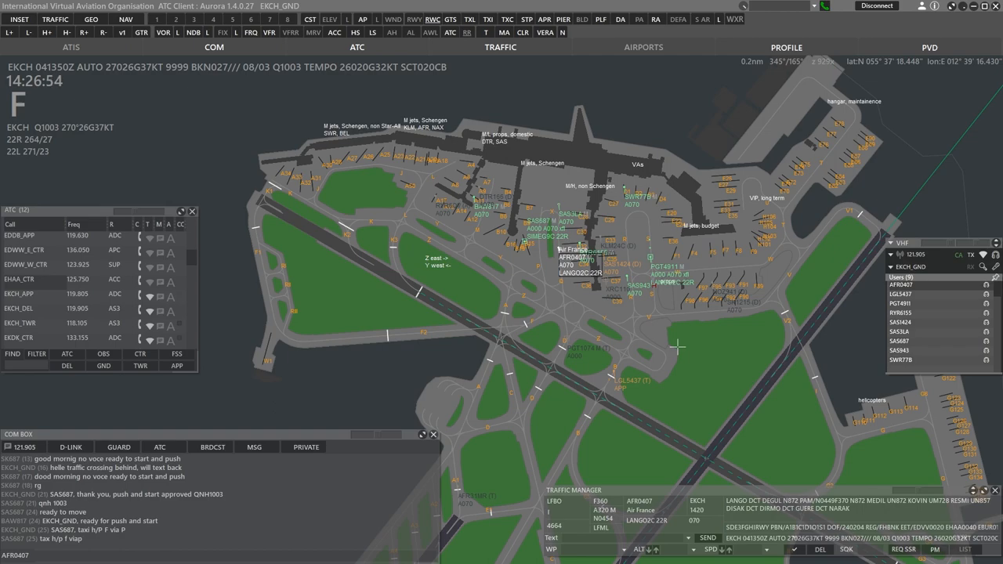
{"action": "mouse_move", "coordinate": [712, 337]}
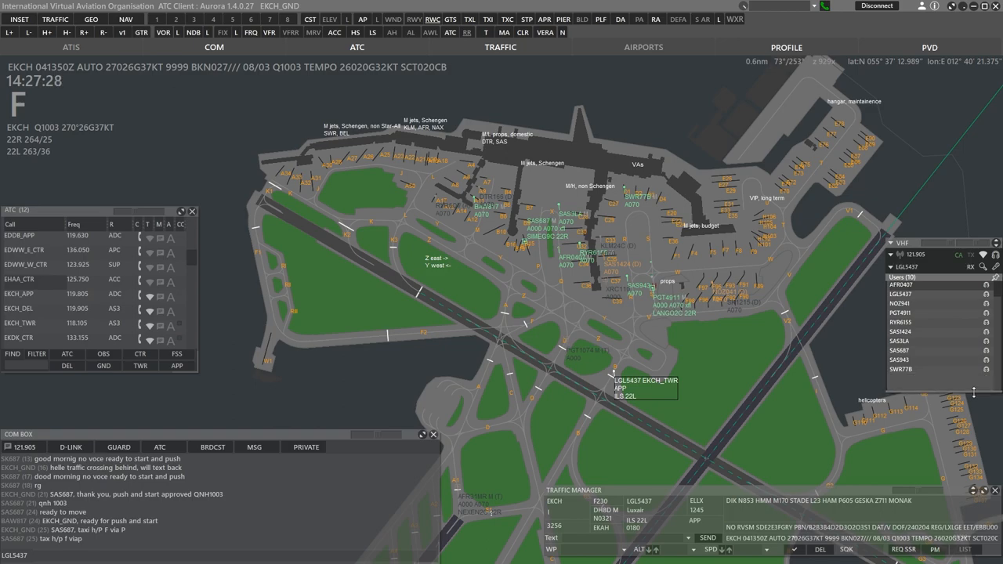
Accept LGL5437's inbound handoff so it comes under ground control
{"action": "right_click", "coordinate": [619, 368]}
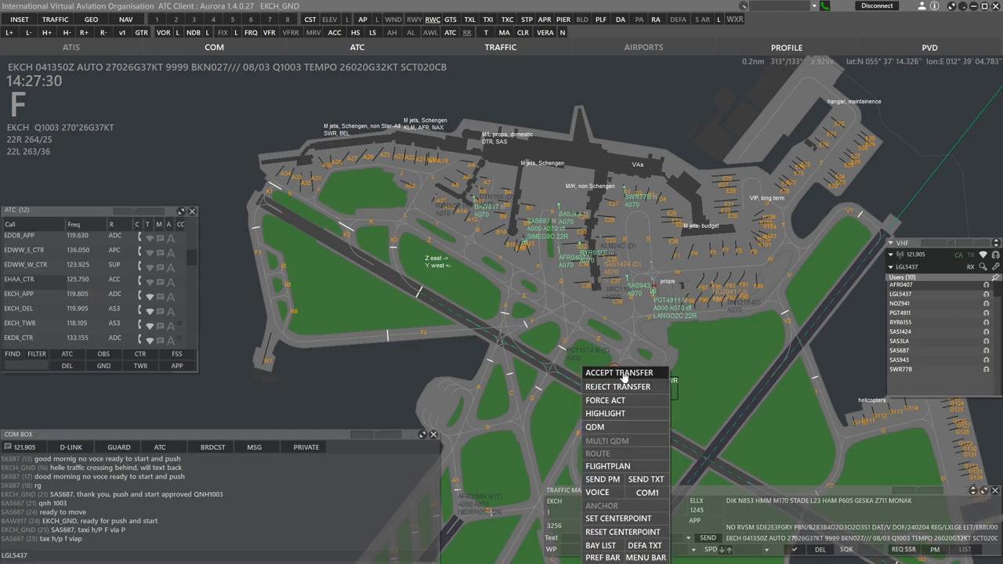
{"action": "left_click", "coordinate": [619, 372]}
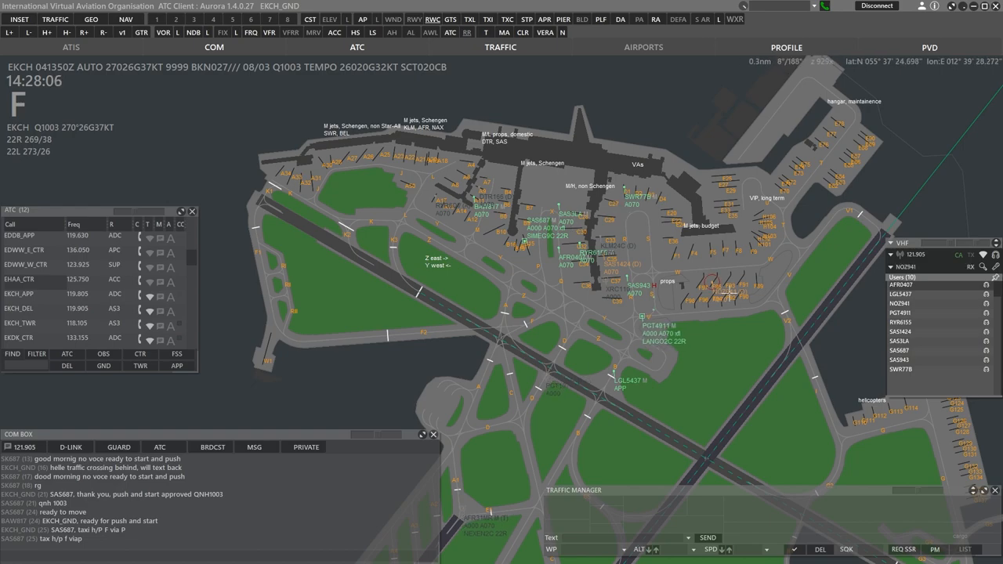
{"action": "right_click", "coordinate": [709, 282]}
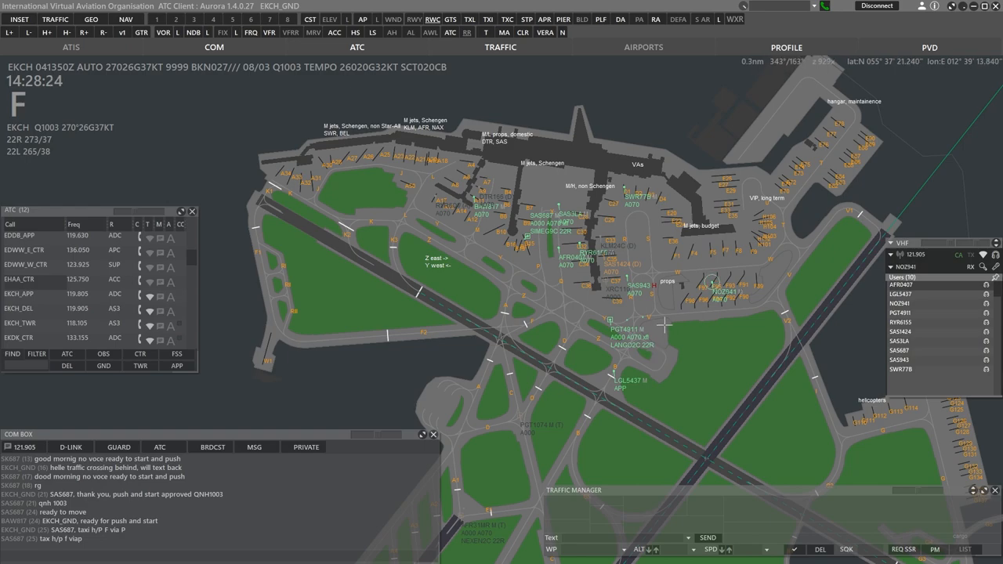
{"action": "left_click", "coordinate": [625, 380]}
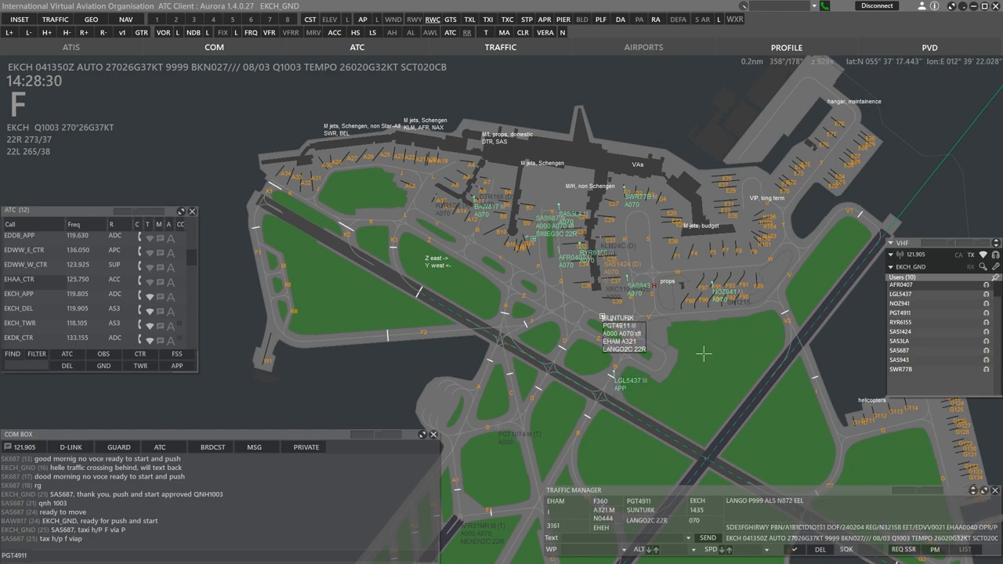
Dismiss PGT4911's flight plan details from the traffic manager
{"action": "right_click", "coordinate": [619, 321]}
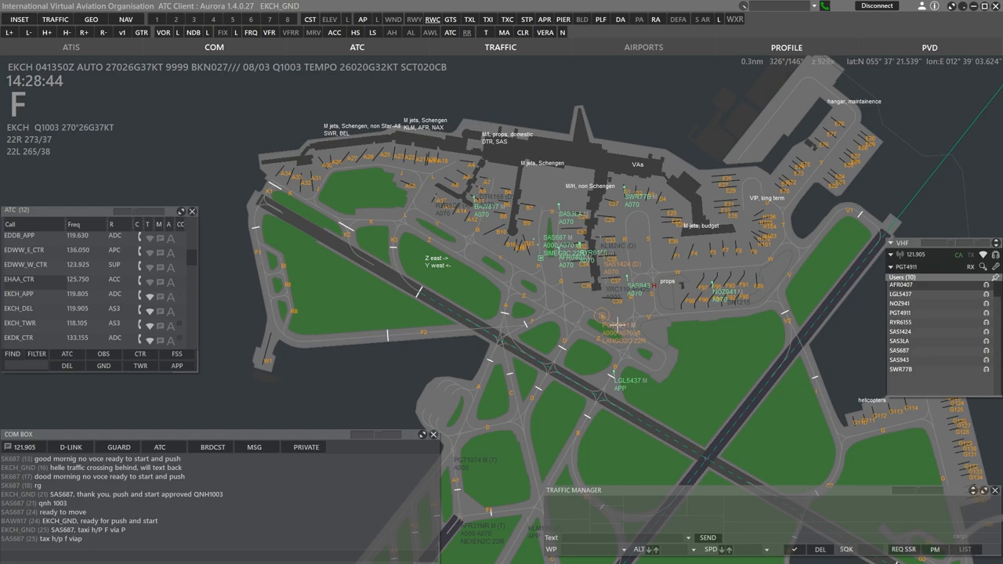
{"action": "left_click", "coordinate": [602, 317]}
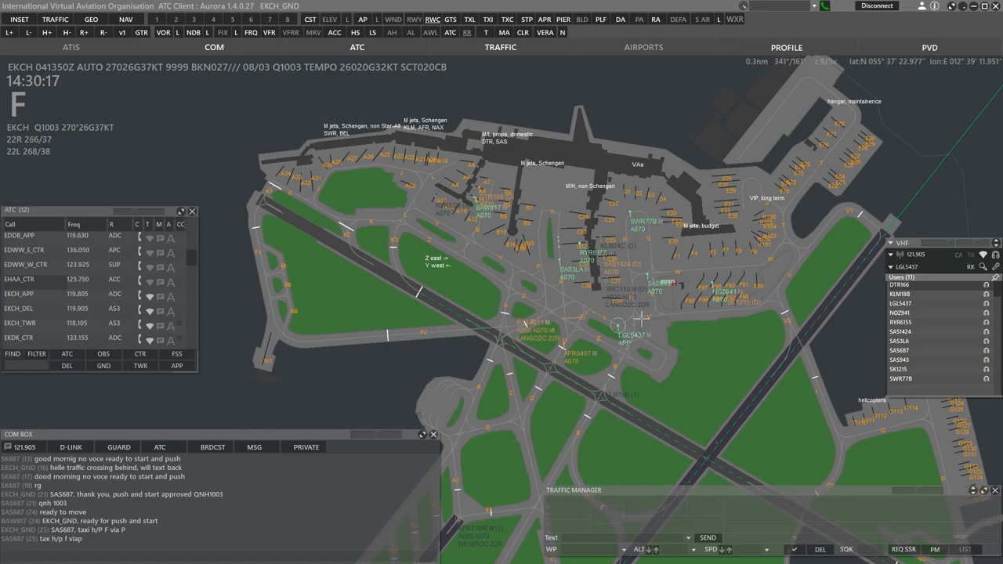
{"action": "left_click", "coordinate": [617, 325]}
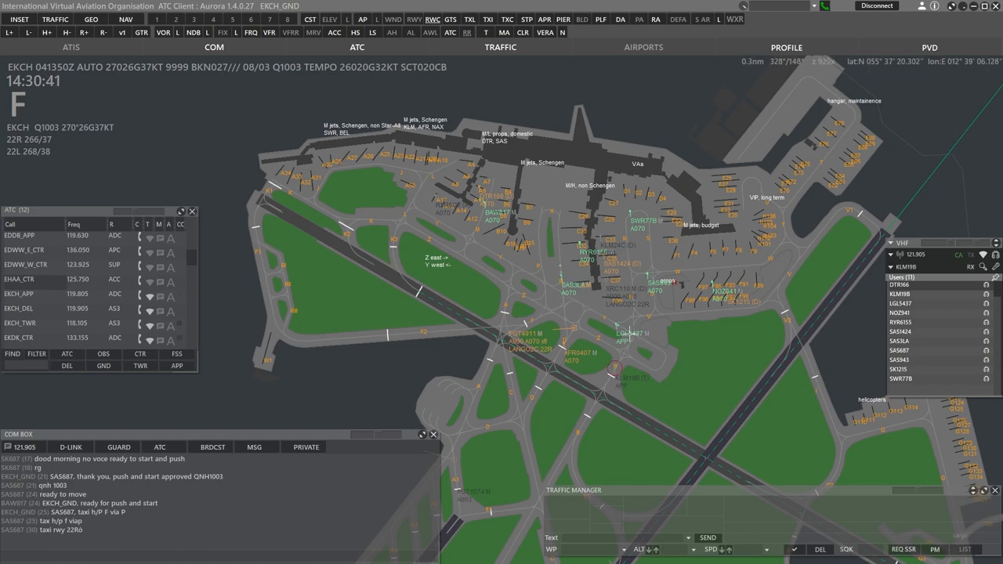
Send 'contact tower 118.105' to traffic on ground frequency 121.905
{"action": "left_click", "coordinate": [614, 368]}
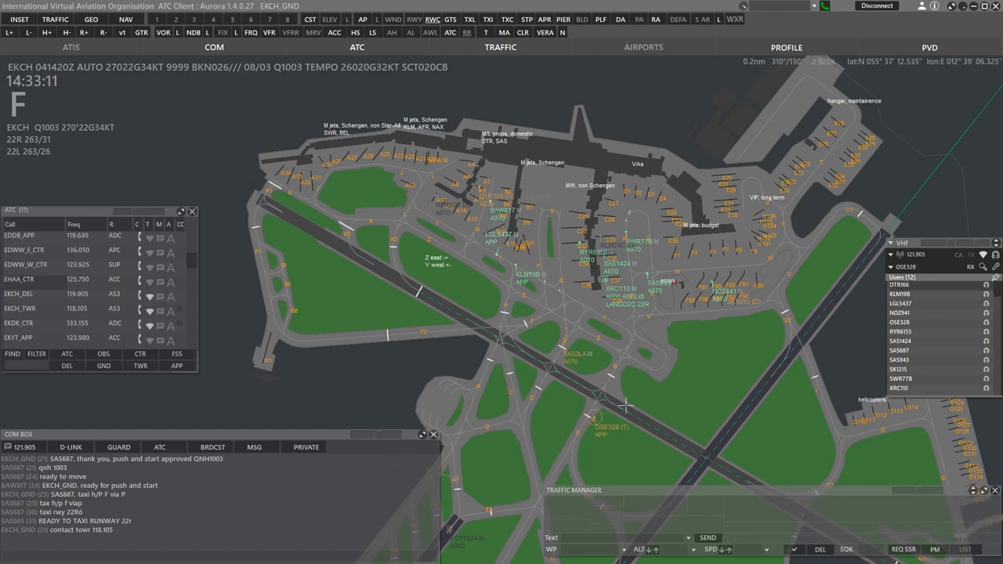
{"action": "left_click", "coordinate": [593, 416]}
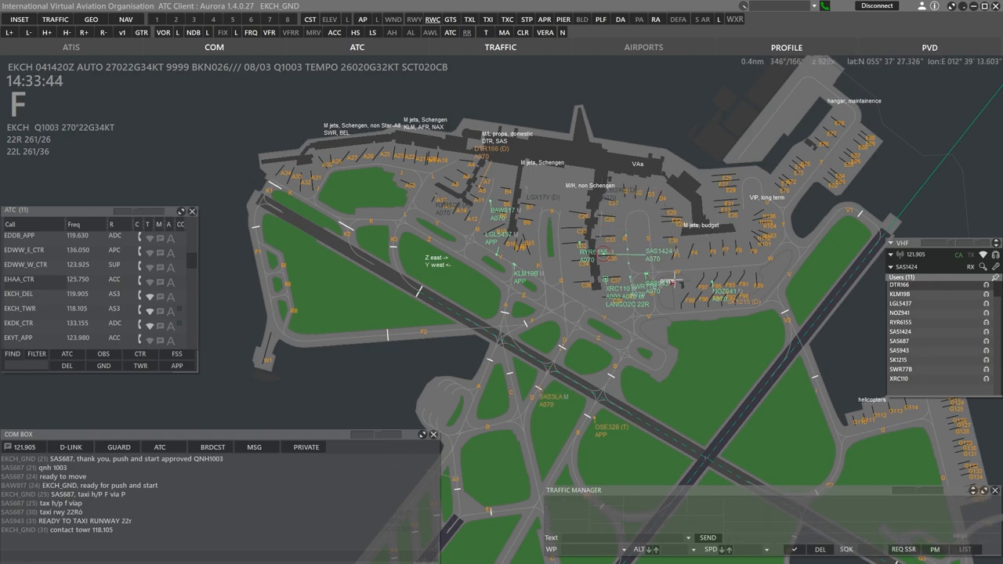
{"action": "left_click", "coordinate": [605, 279]}
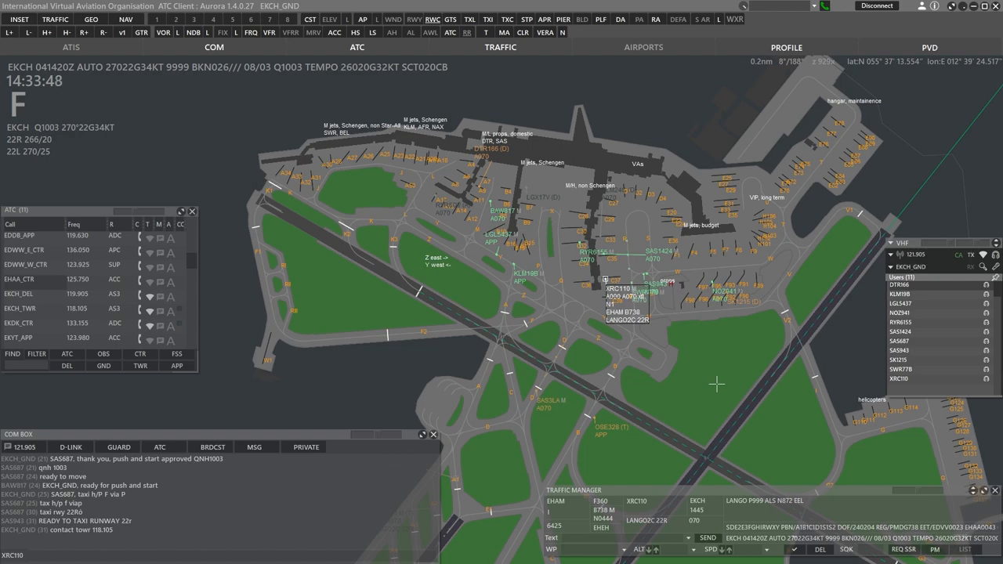
{"action": "mouse_move", "coordinate": [702, 347]}
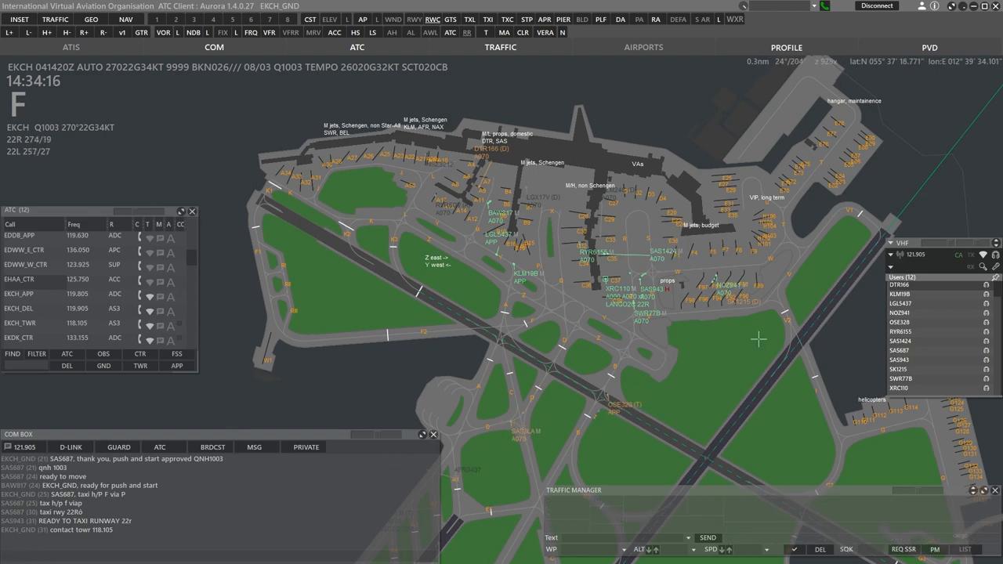
Deselect OSE328's radar label to clear its flight plan fields
{"action": "left_click", "coordinate": [607, 278]}
{"action": "type", "text": "OSE328"}
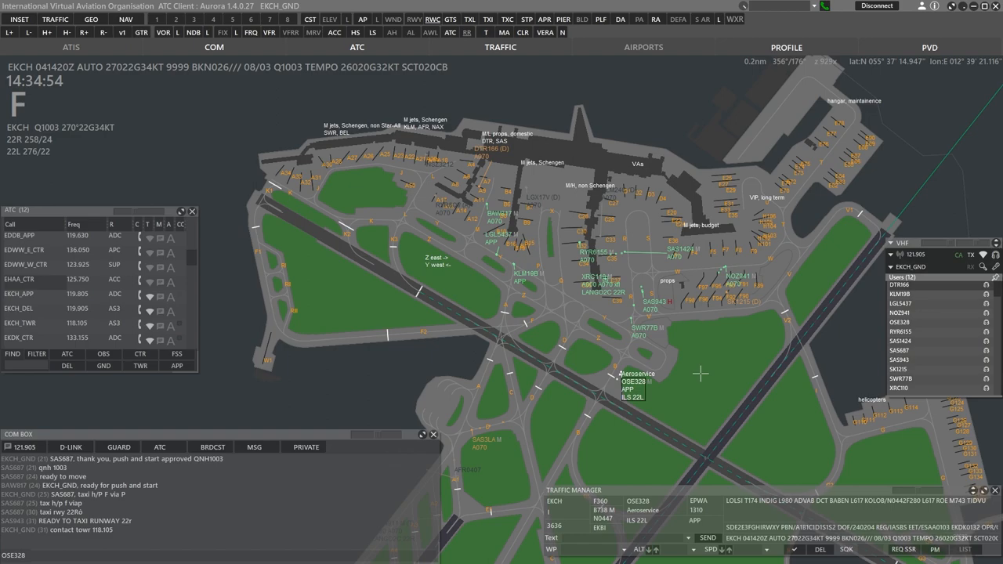
{"action": "mouse_move", "coordinate": [719, 348]}
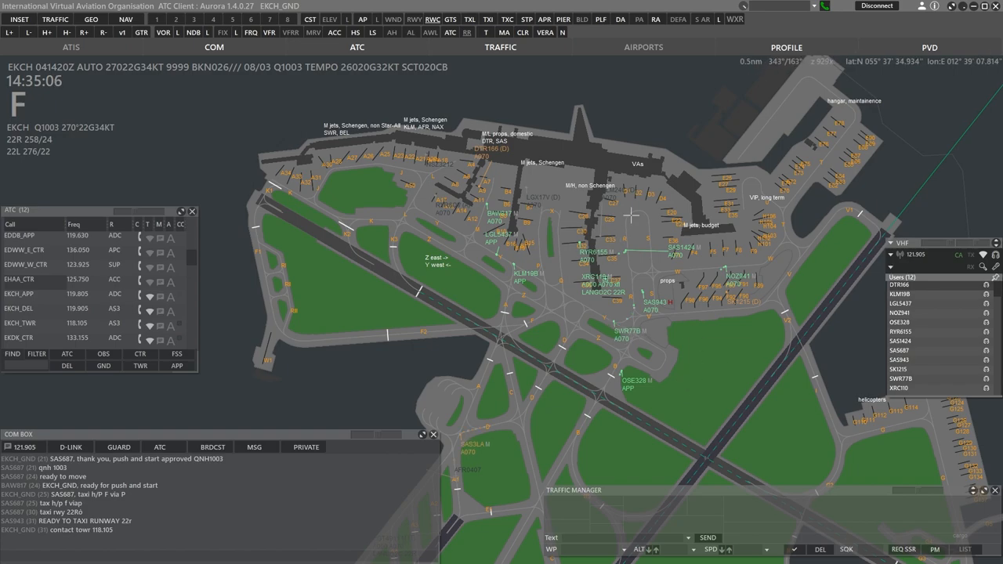
Select SWR77B to view its flight plan and transfer it to the next controller
{"action": "left_click", "coordinate": [499, 213]}
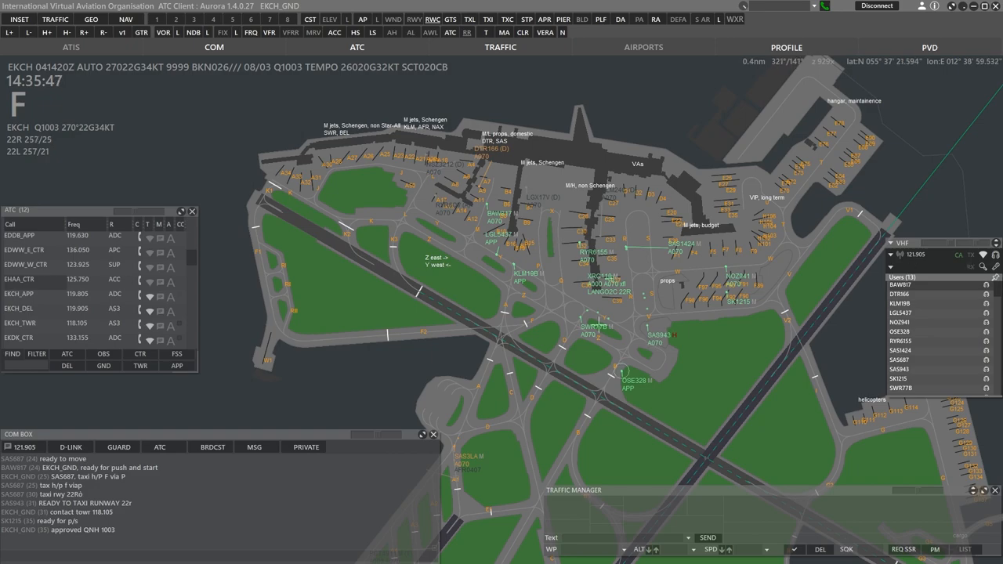
{"action": "left_click", "coordinate": [596, 327]}
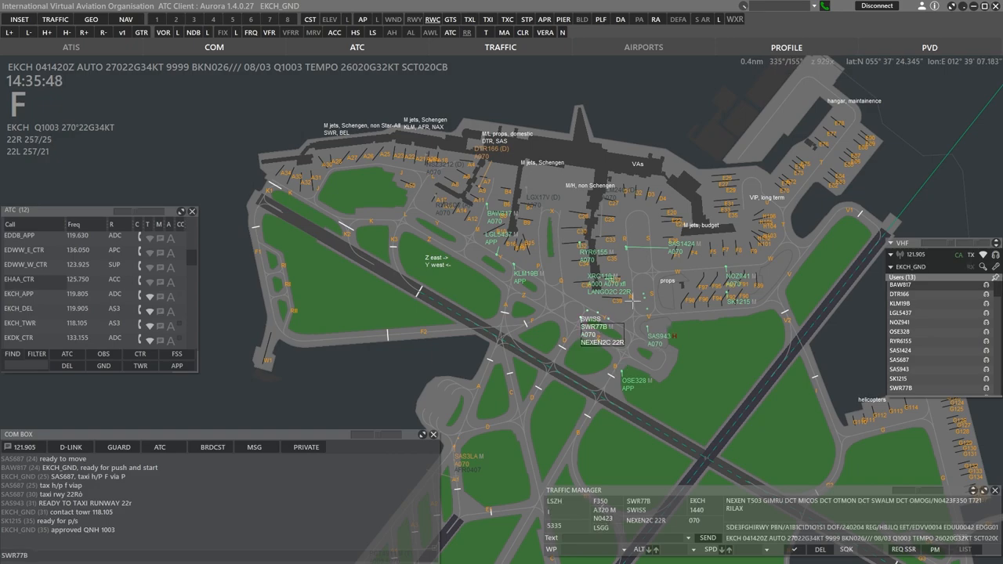
{"action": "right_click", "coordinate": [597, 326]}
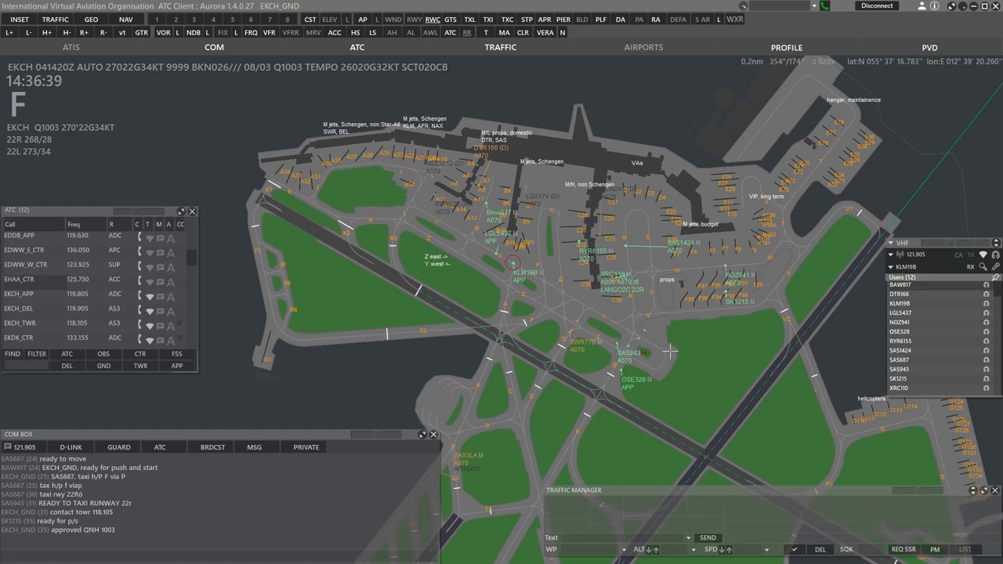
{"action": "left_click", "coordinate": [635, 351]}
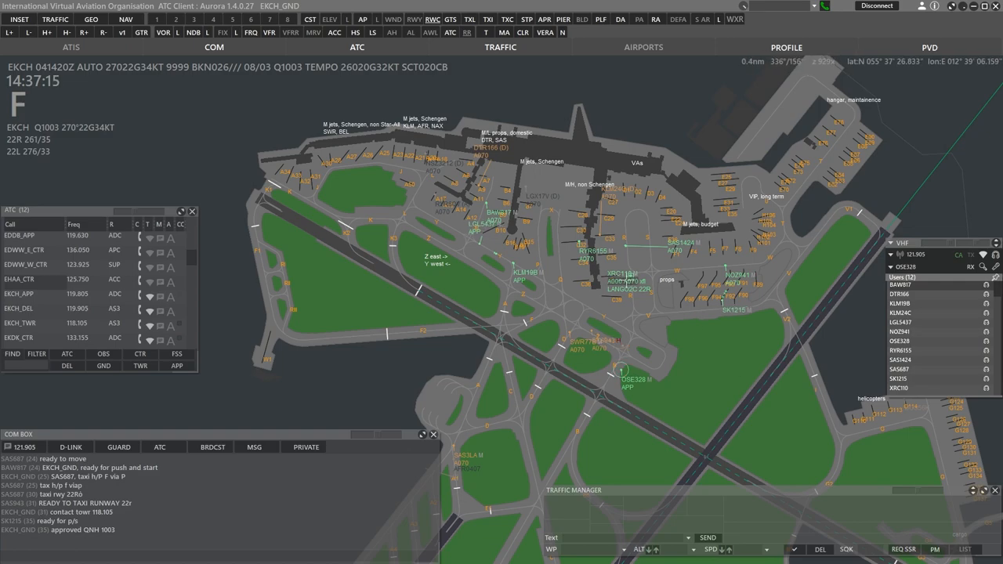
{"action": "left_click", "coordinate": [633, 275]}
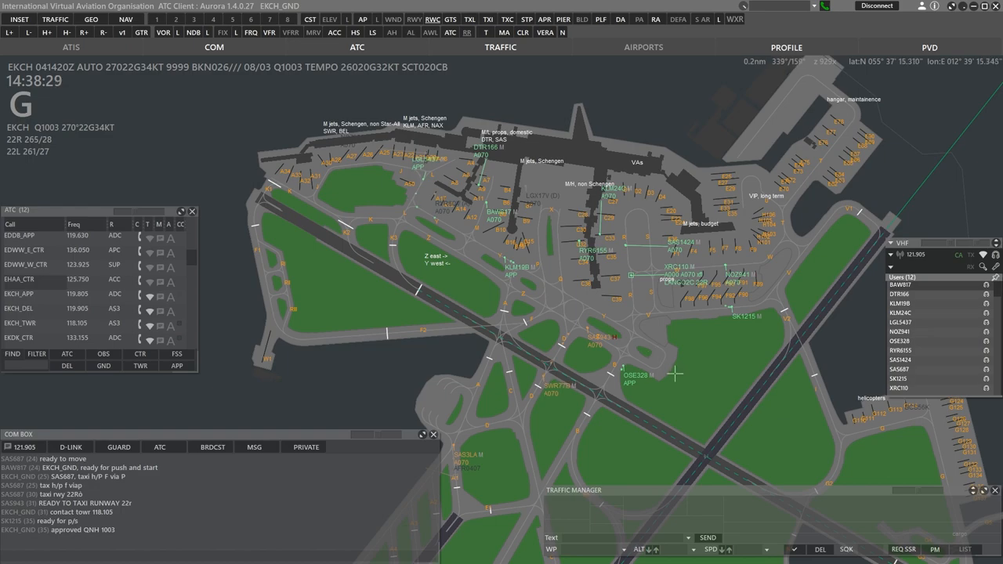
Start a text message telling SAS687 to contact Tower on 118.105
{"action": "left_click", "coordinate": [637, 375]}
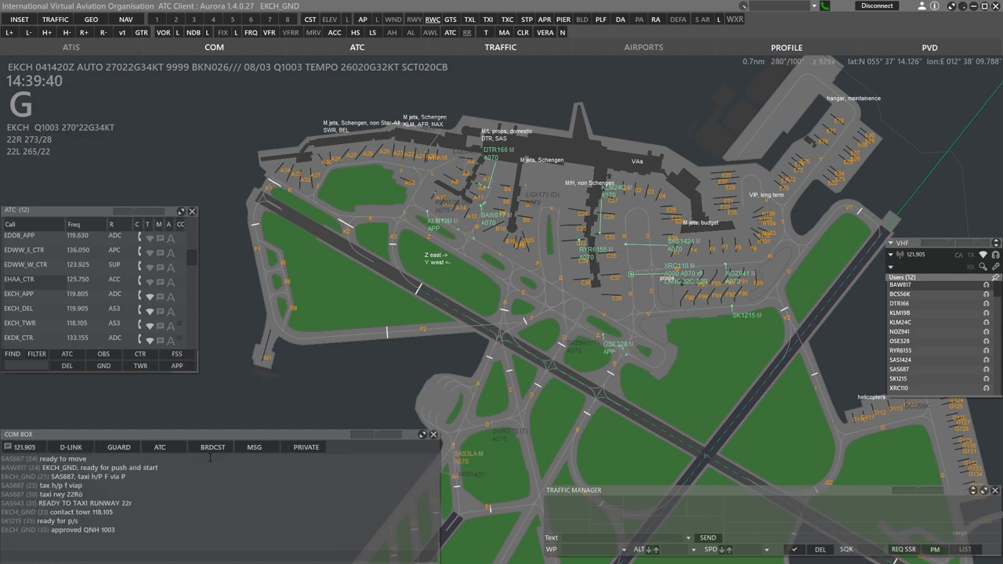
{"action": "left_click", "coordinate": [304, 447]}
{"action": "type", "text": "SAS687 FOR THE LAST TIME contact Tower 118.105"}
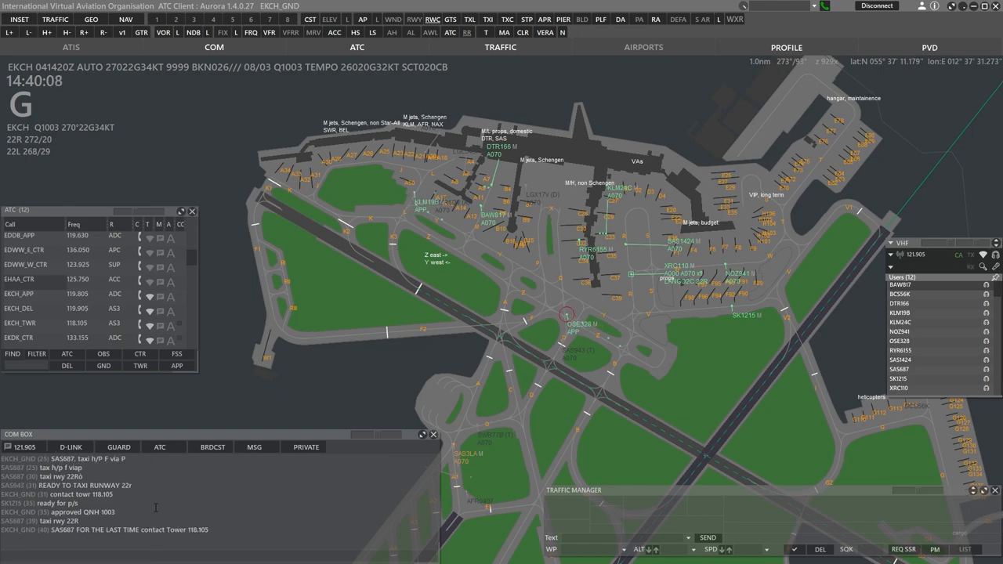
Select OSE328's label on the ground map
{"action": "left_click", "coordinate": [571, 324]}
{"action": "type", "text": "XRC110"}
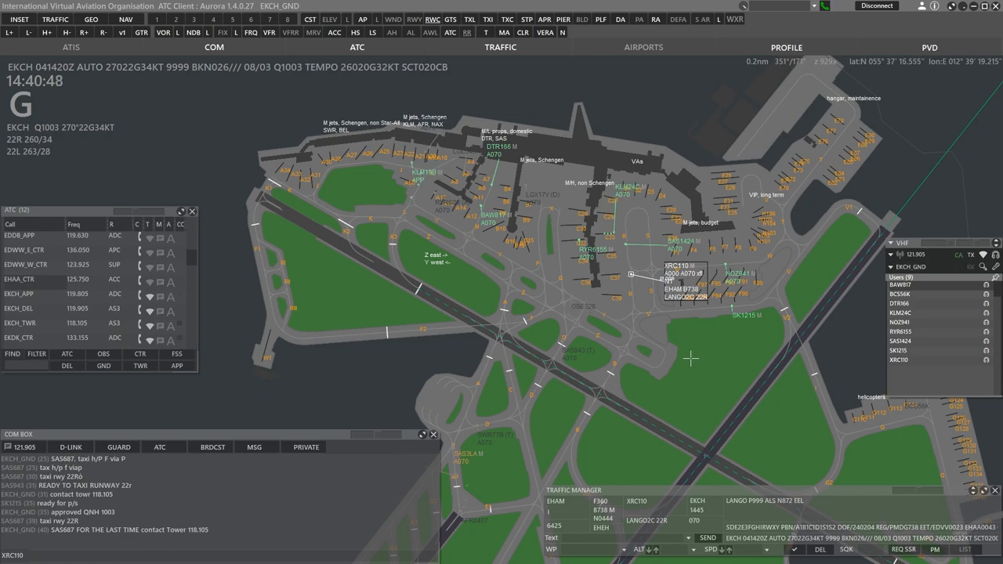
{"action": "mouse_move", "coordinate": [675, 379]}
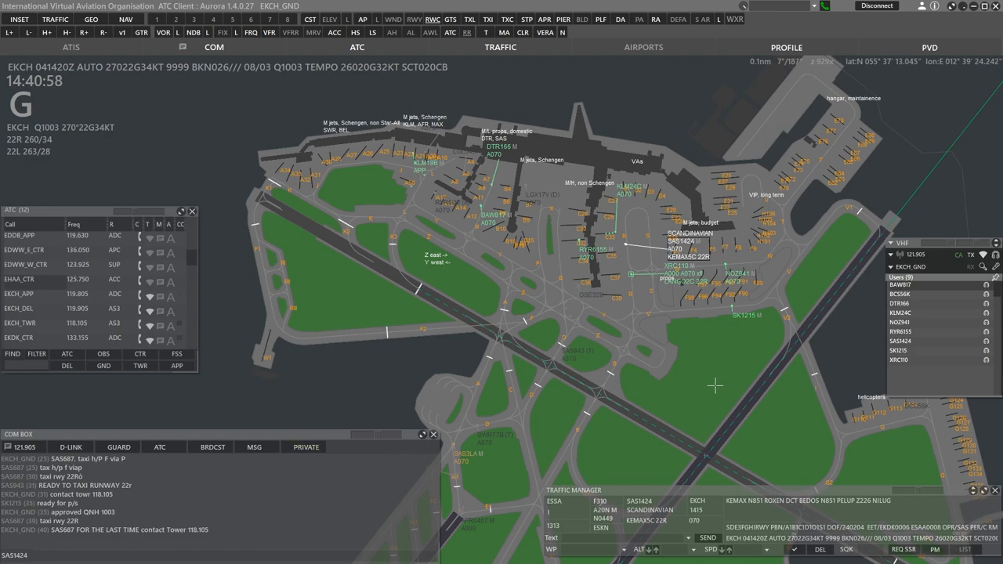
Privately tell EKCH_TWR that SAS687 isn't answering, then select DTR166
{"action": "left_click", "coordinate": [304, 447]}
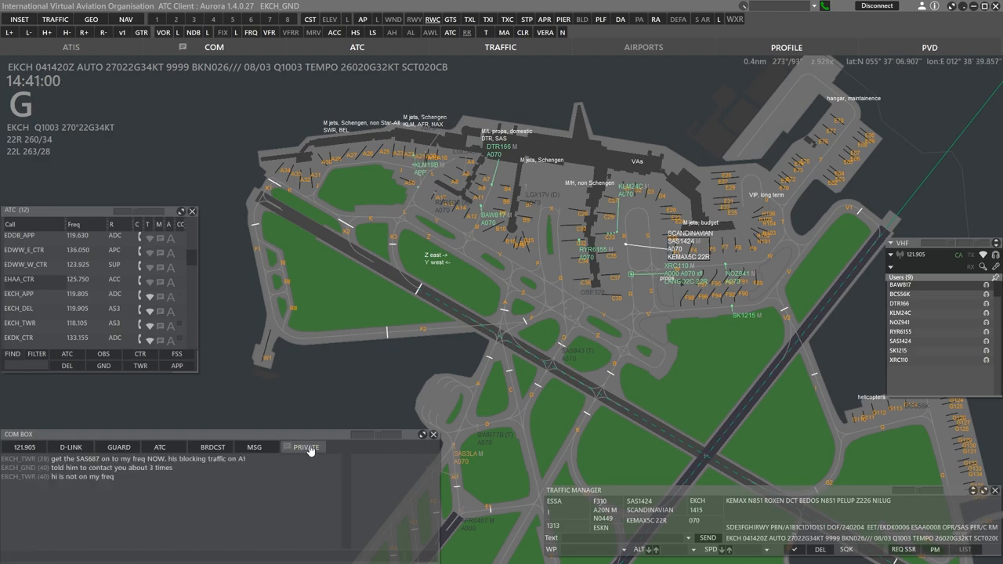
{"action": "left_click", "coordinate": [302, 447]}
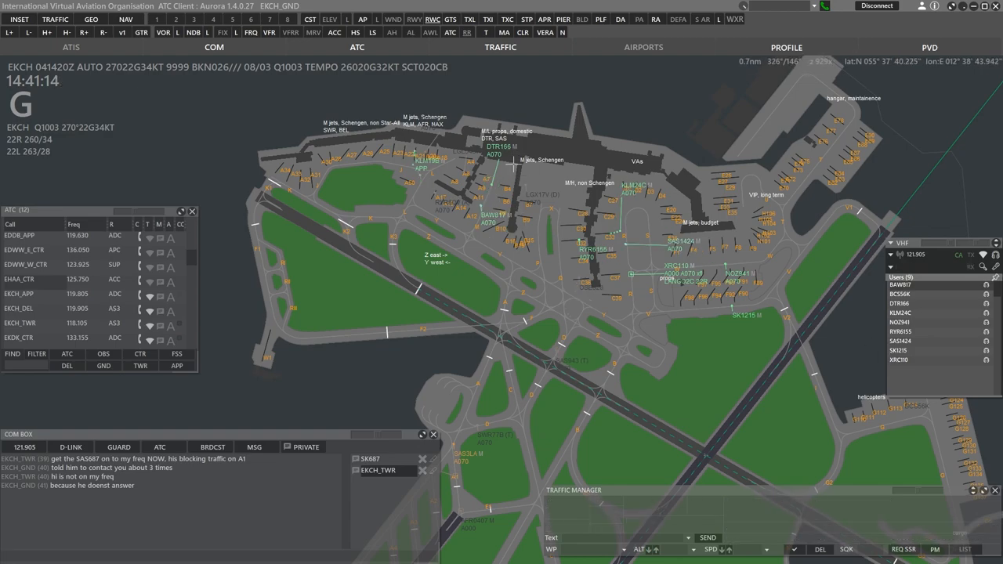
{"action": "left_click", "coordinate": [496, 147]}
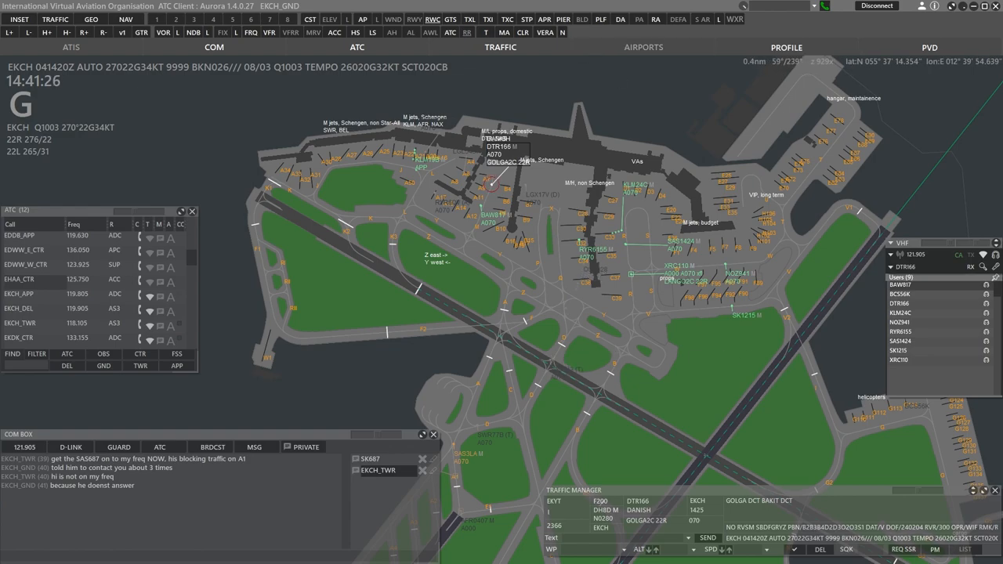
{"action": "left_click", "coordinate": [69, 447]}
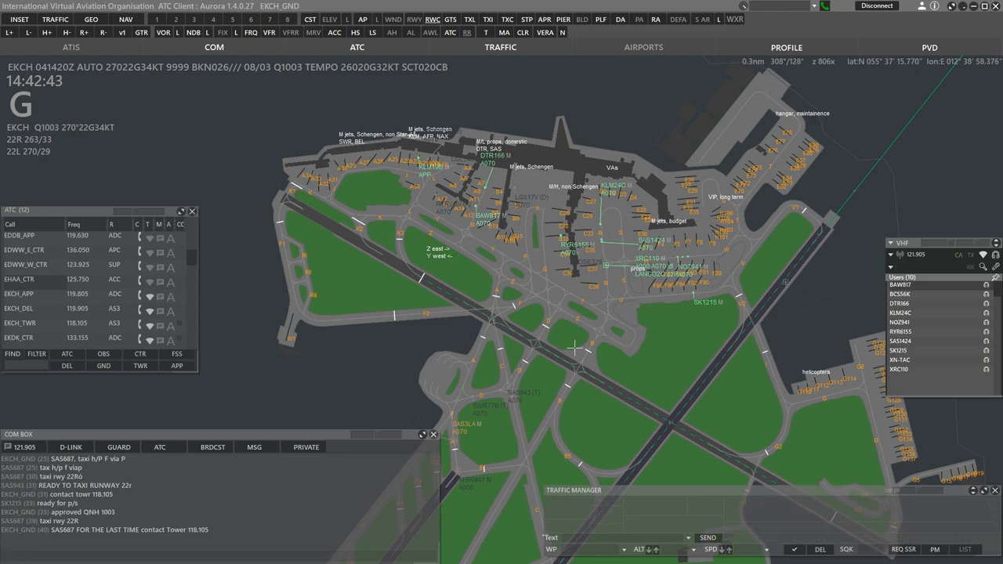
{"action": "mouse_move", "coordinate": [555, 329]}
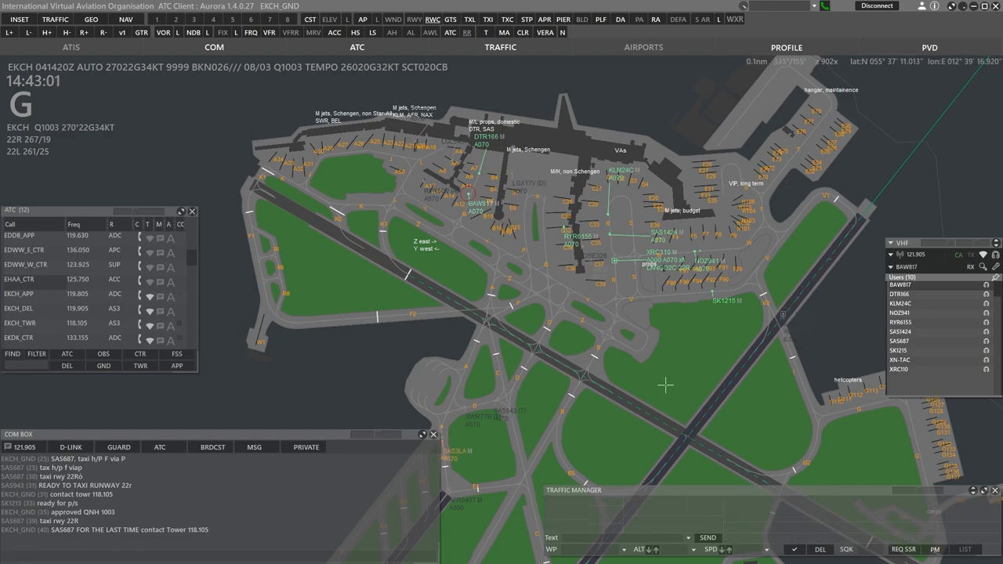
Tell SAS687 on 121.905 to contact tower on 118.105
{"action": "left_click", "coordinate": [623, 261]}
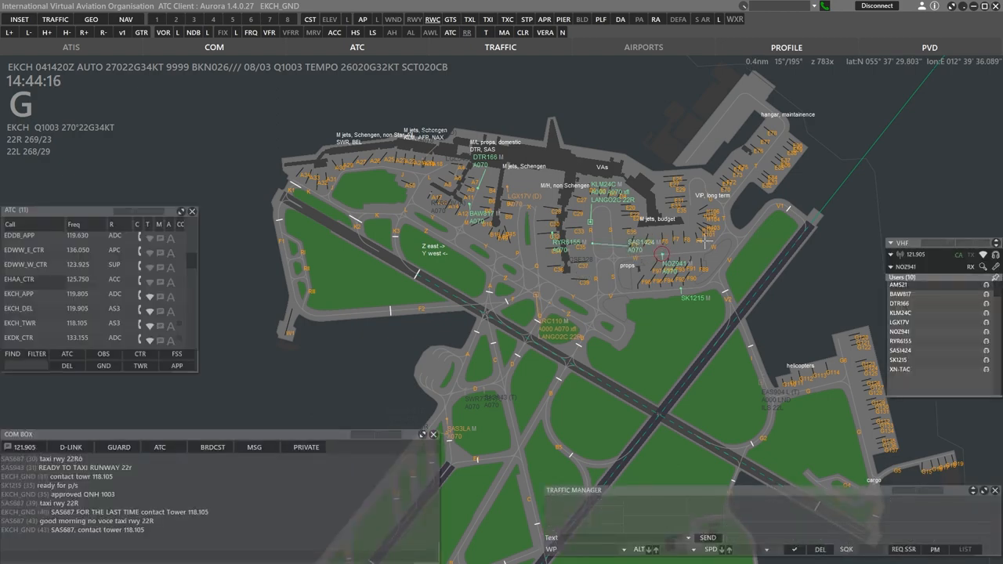
Load DTR166's EKYT DH8D flight plan (F200, GOLGA2C departure) into the traffic manager
{"action": "left_click", "coordinate": [662, 255]}
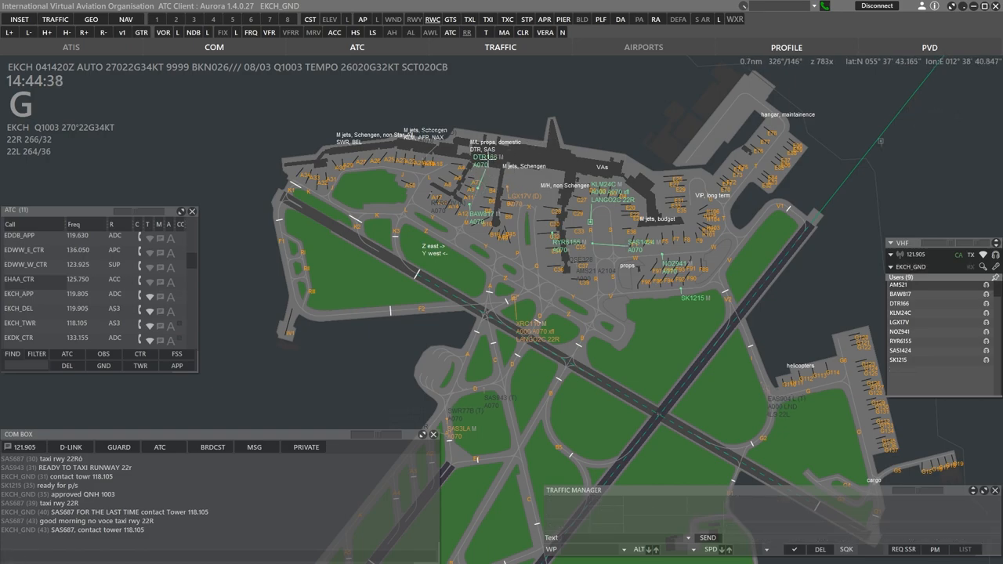
{"action": "left_click", "coordinate": [478, 188]}
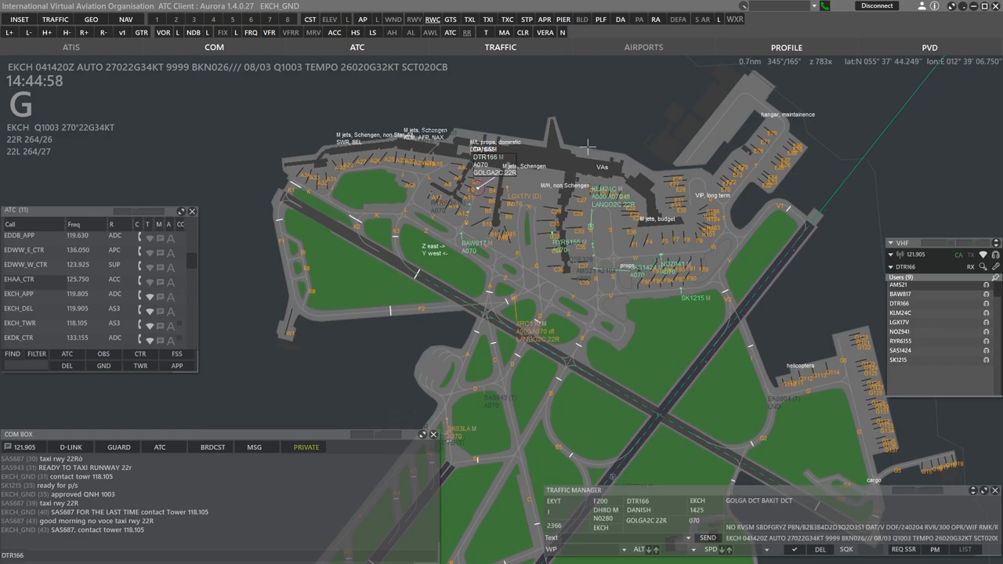
Show the private EKCH_TWR chat about SAS687 blocking traffic in the COM BOX
{"action": "left_click", "coordinate": [305, 446]}
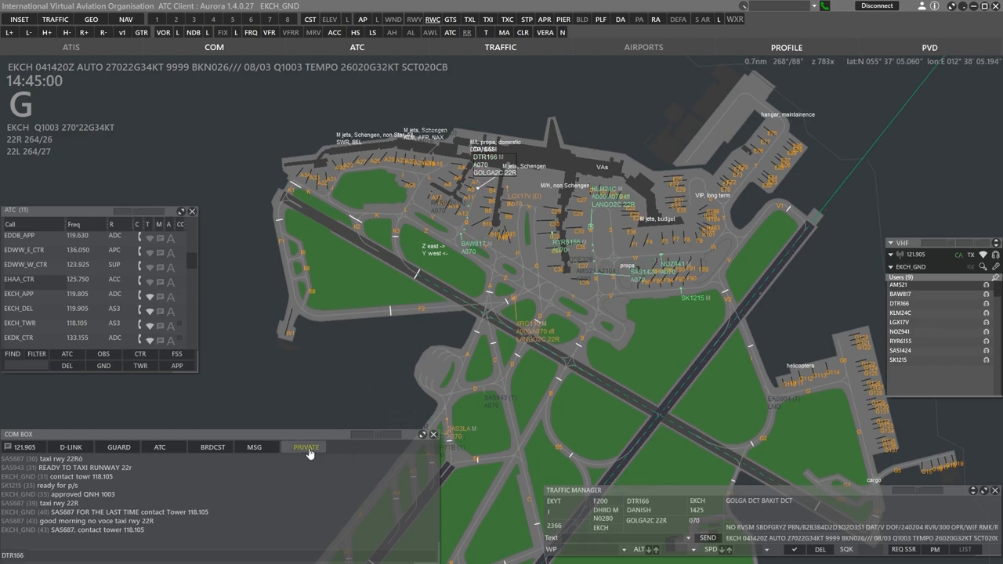
{"action": "left_click", "coordinate": [305, 446]}
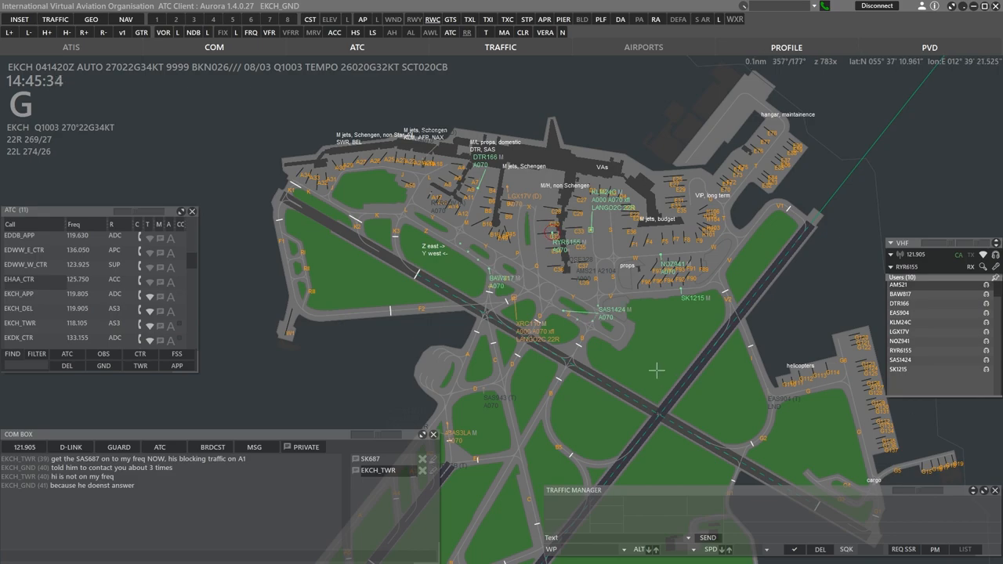
Select LGX17V to show its EDDV A320 F280 LANGO2C 22R flight plan
{"action": "left_click", "coordinate": [601, 306]}
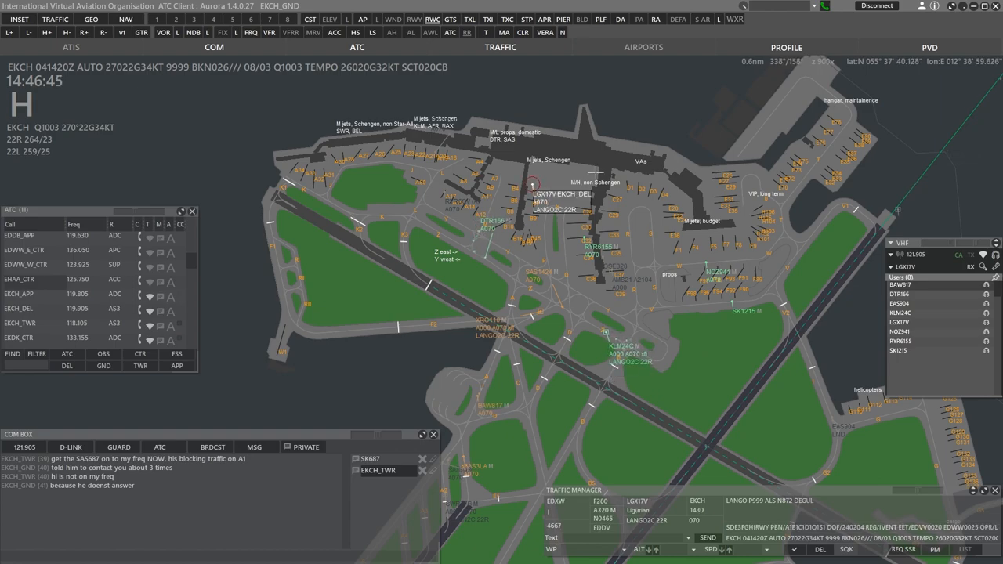
Check KLM24C and DTR166 details, then select SAS1215 joining 121.905
{"action": "right_click", "coordinate": [532, 184]}
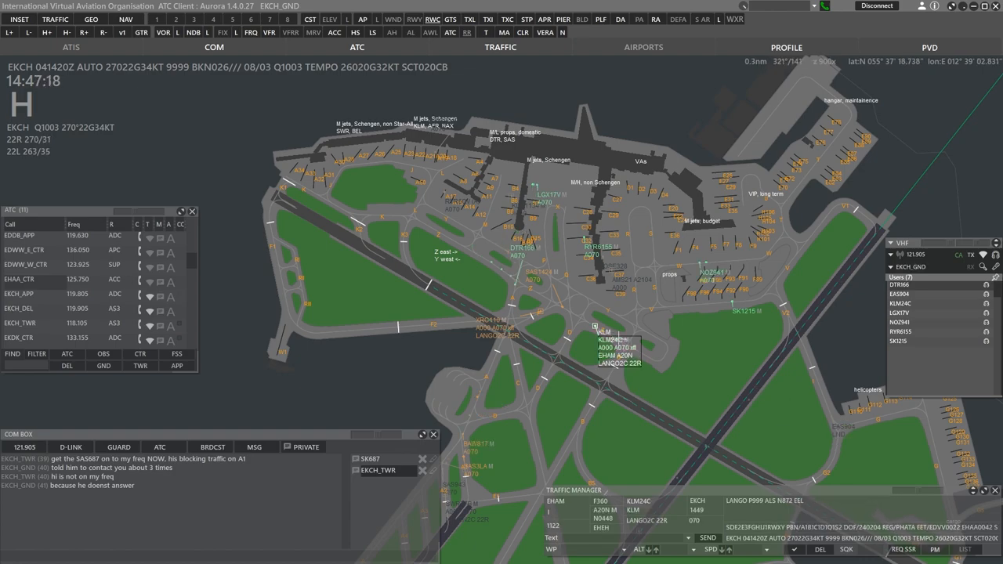
{"action": "right_click", "coordinate": [607, 329]}
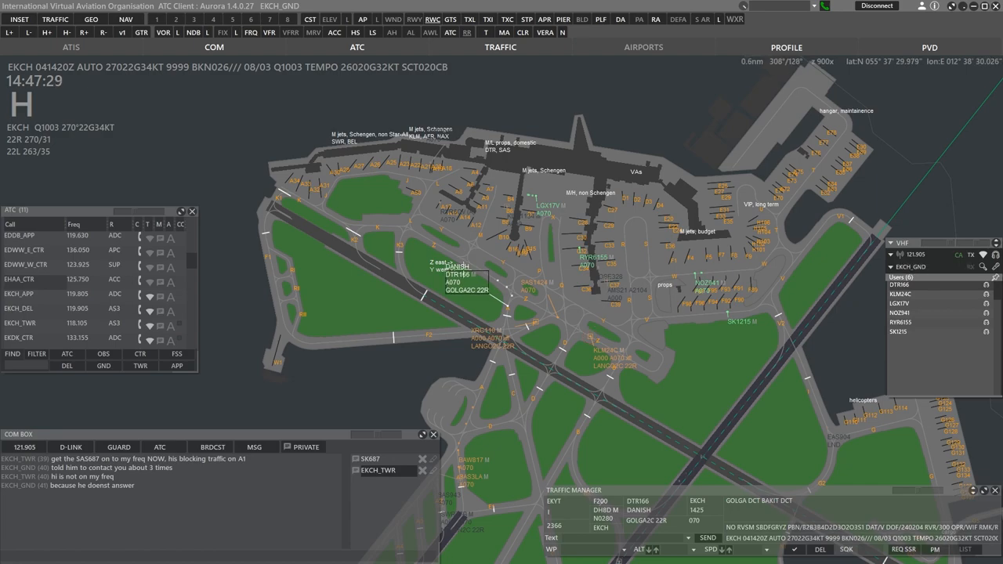
{"action": "right_click", "coordinate": [467, 286]}
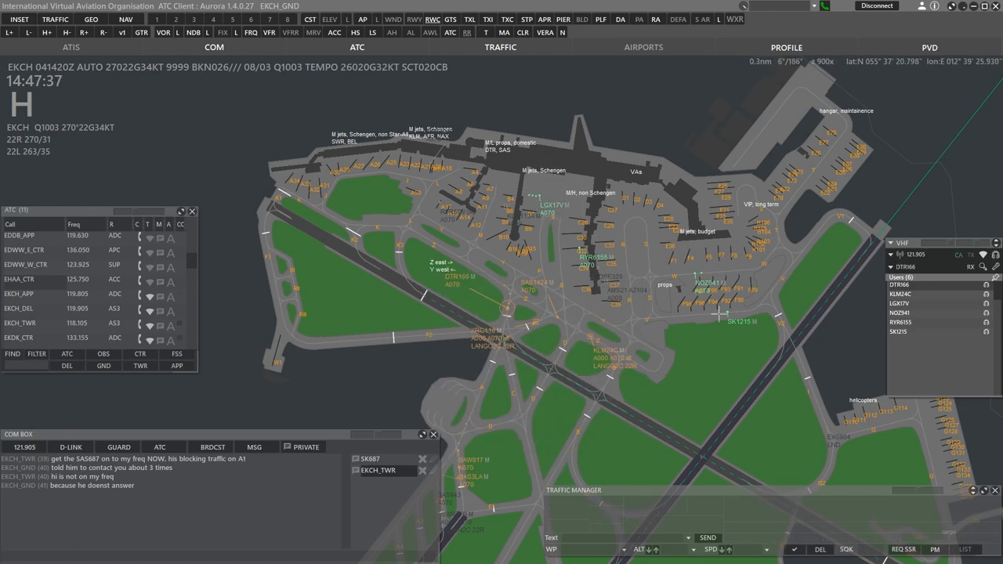
{"action": "left_click", "coordinate": [739, 321]}
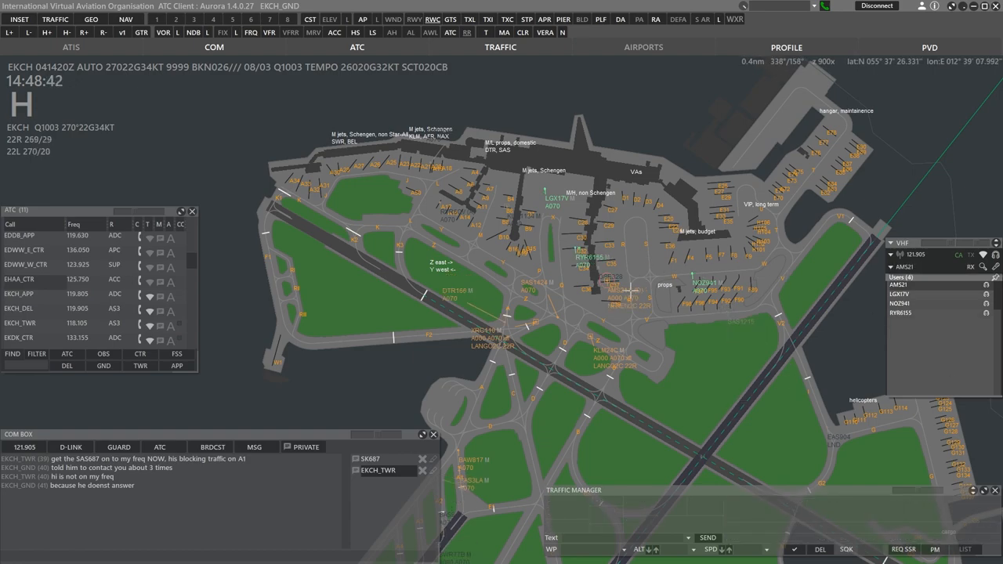
{"action": "left_click", "coordinate": [605, 281]}
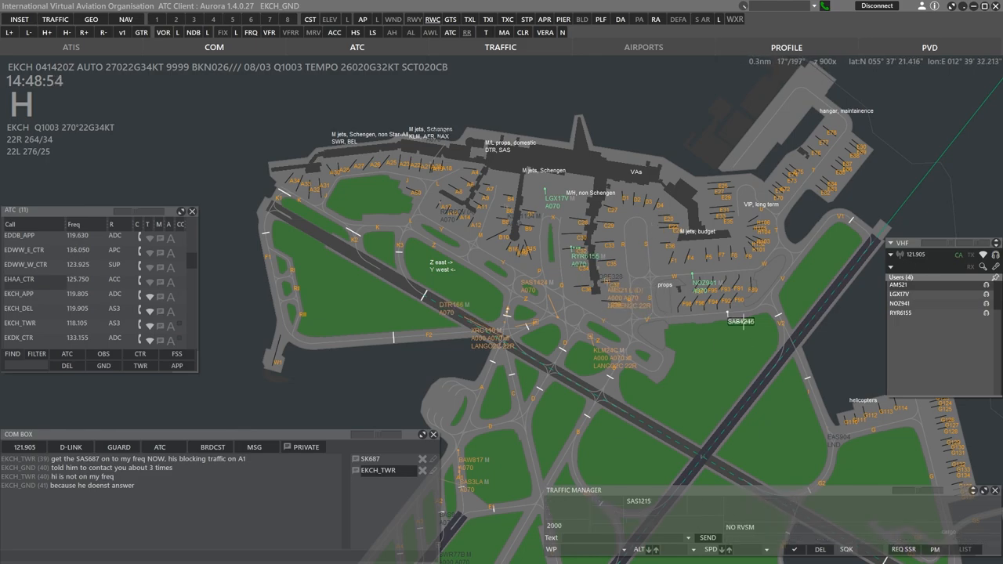
{"action": "left_click", "coordinate": [613, 282]}
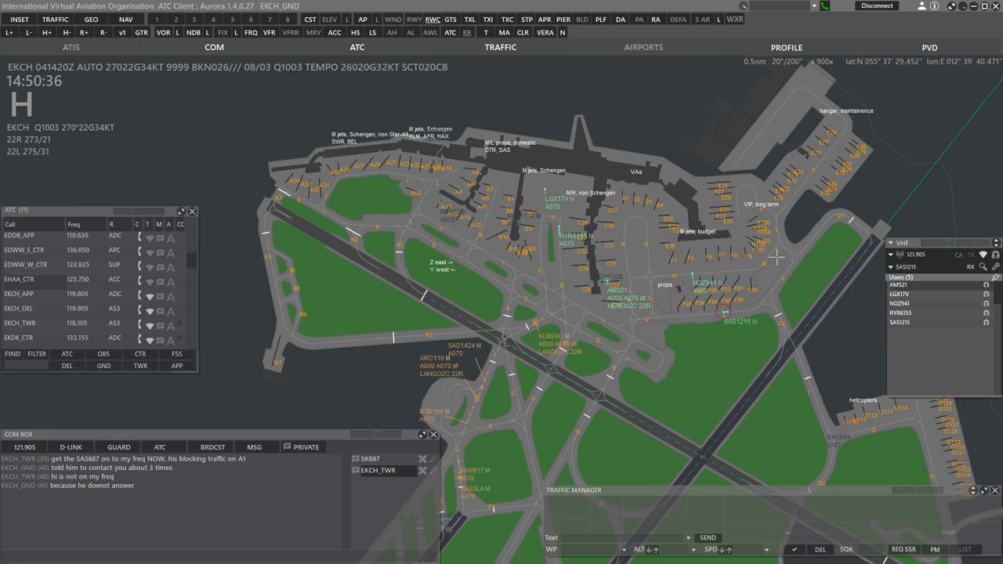
Switch the COM BOX to 121.905 frequency chat and release LGX17V to tower
{"action": "left_click", "coordinate": [748, 321]}
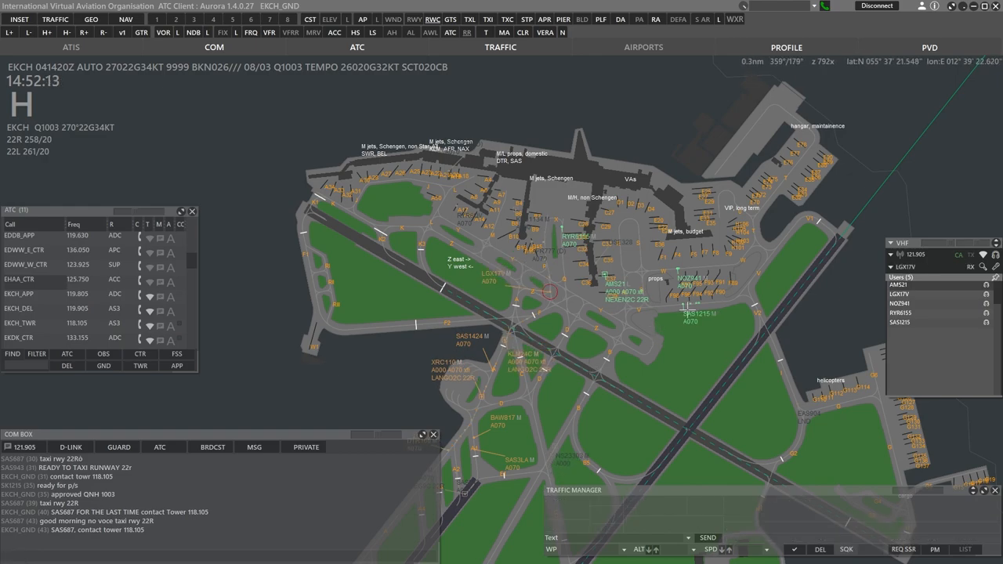
{"action": "left_click", "coordinate": [615, 280]}
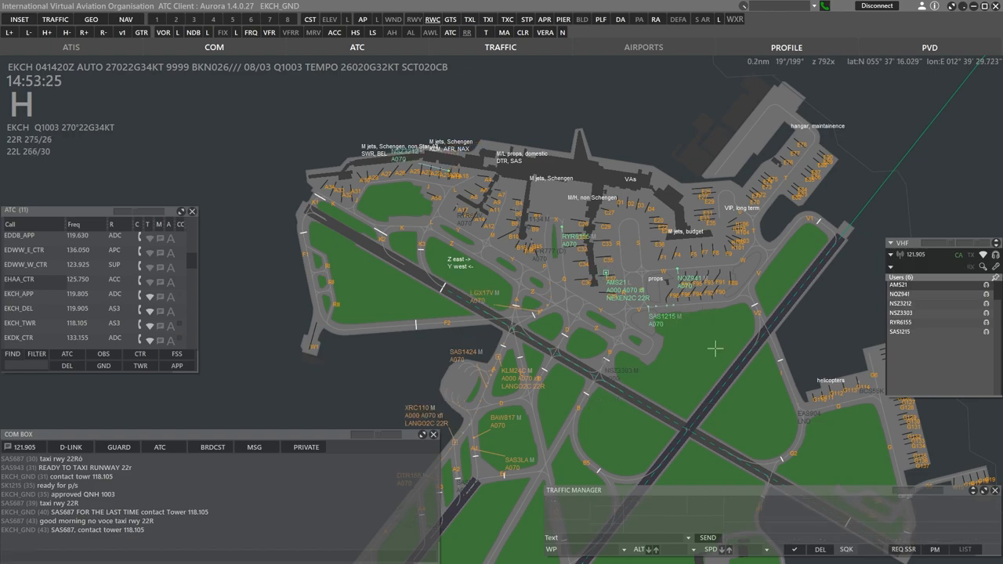
Assign NSZ3303 holding point B9 while monitoring ground traffic on 121.905
{"action": "left_click", "coordinate": [603, 362]}
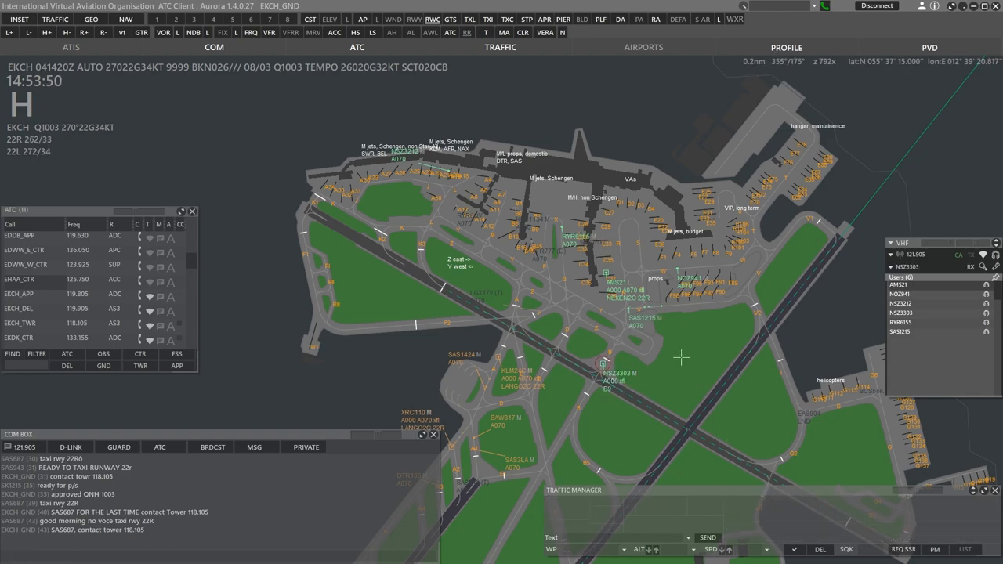
{"action": "left_click", "coordinate": [603, 365]}
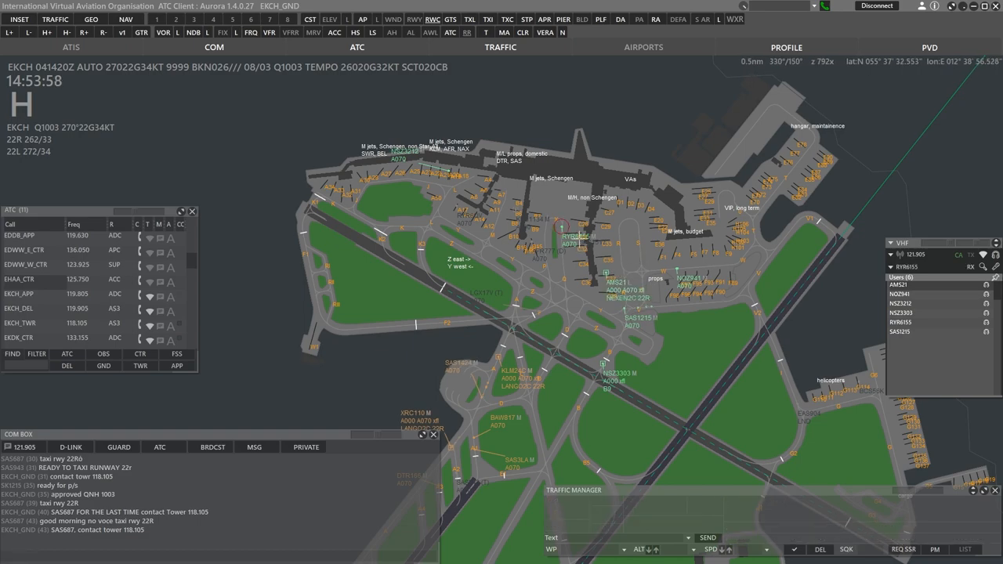
{"action": "left_click", "coordinate": [572, 236]}
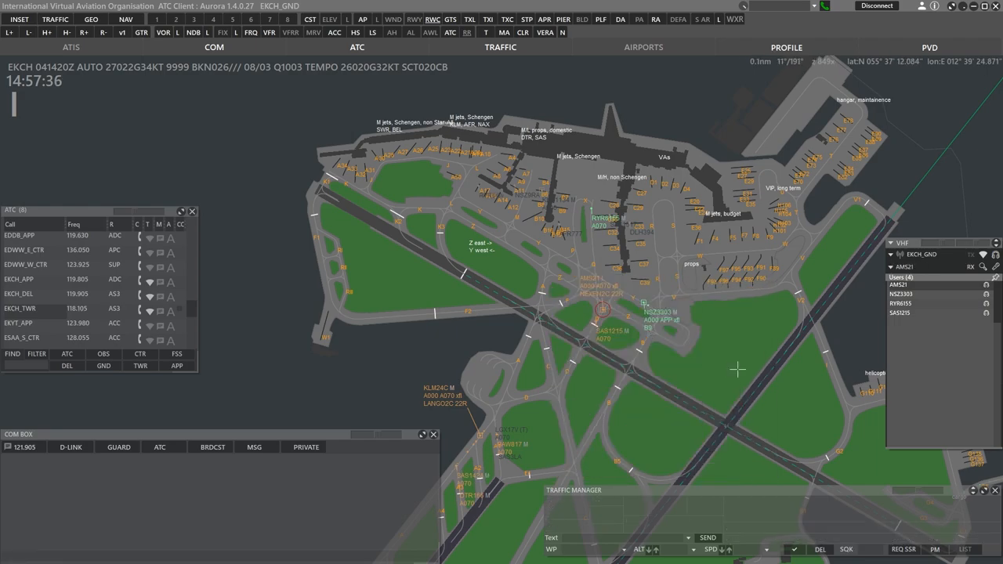
Load NSZ3303's EKCH–EDDB B738M F340 flight plan and show the airports list
{"action": "left_click", "coordinate": [568, 233]}
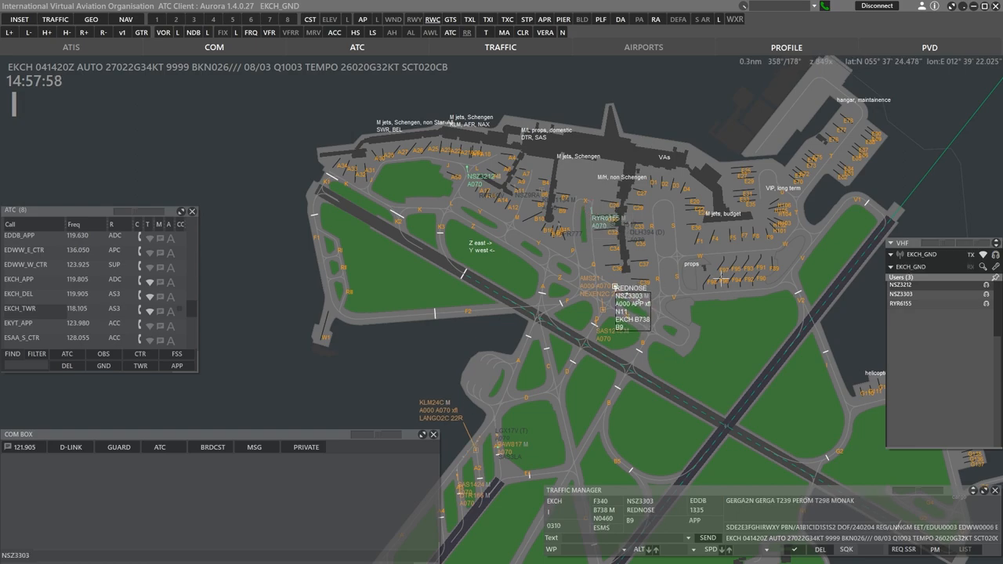
{"action": "left_click", "coordinate": [643, 47]}
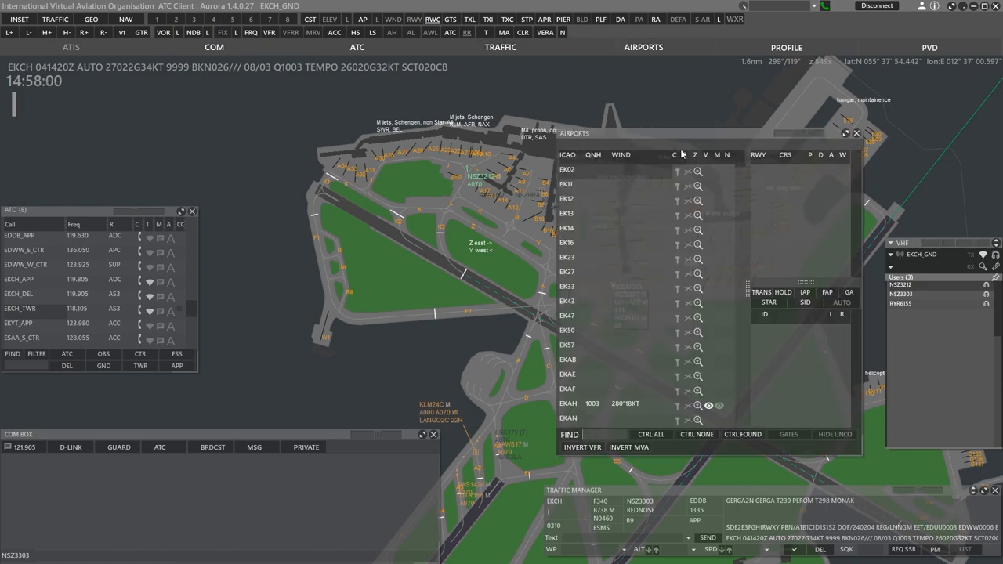